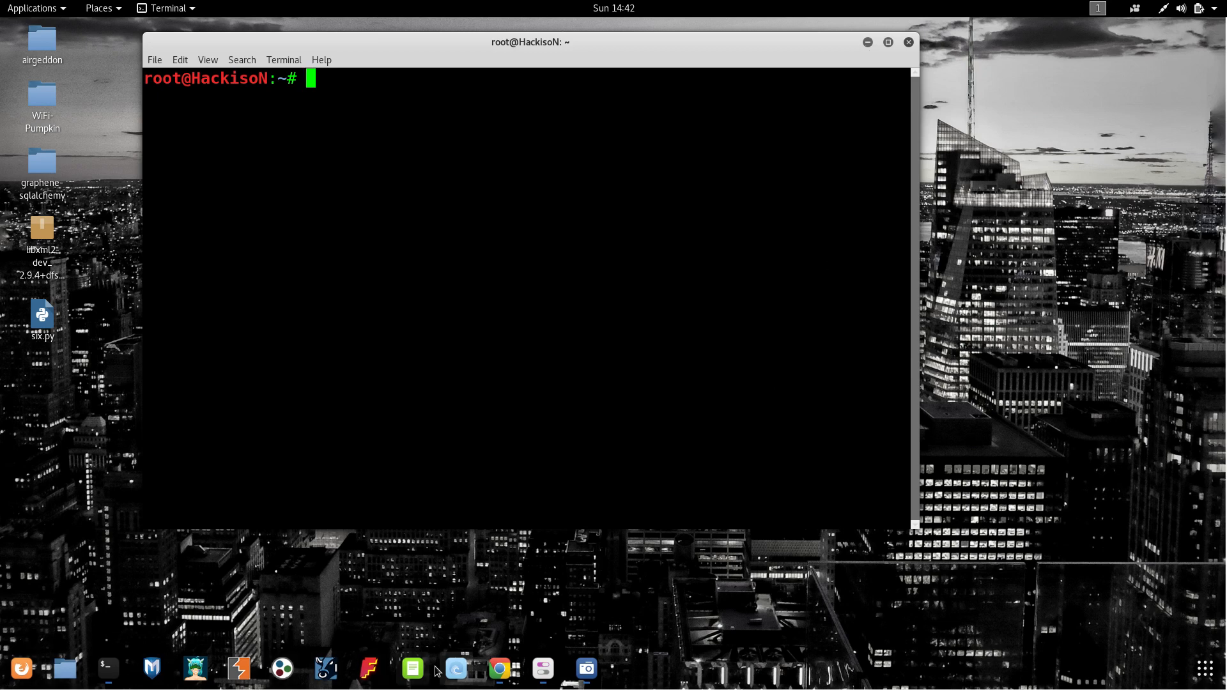
Review the s0md3v/Striker feature list and install instructions, then return to the root terminal
click(499, 668)
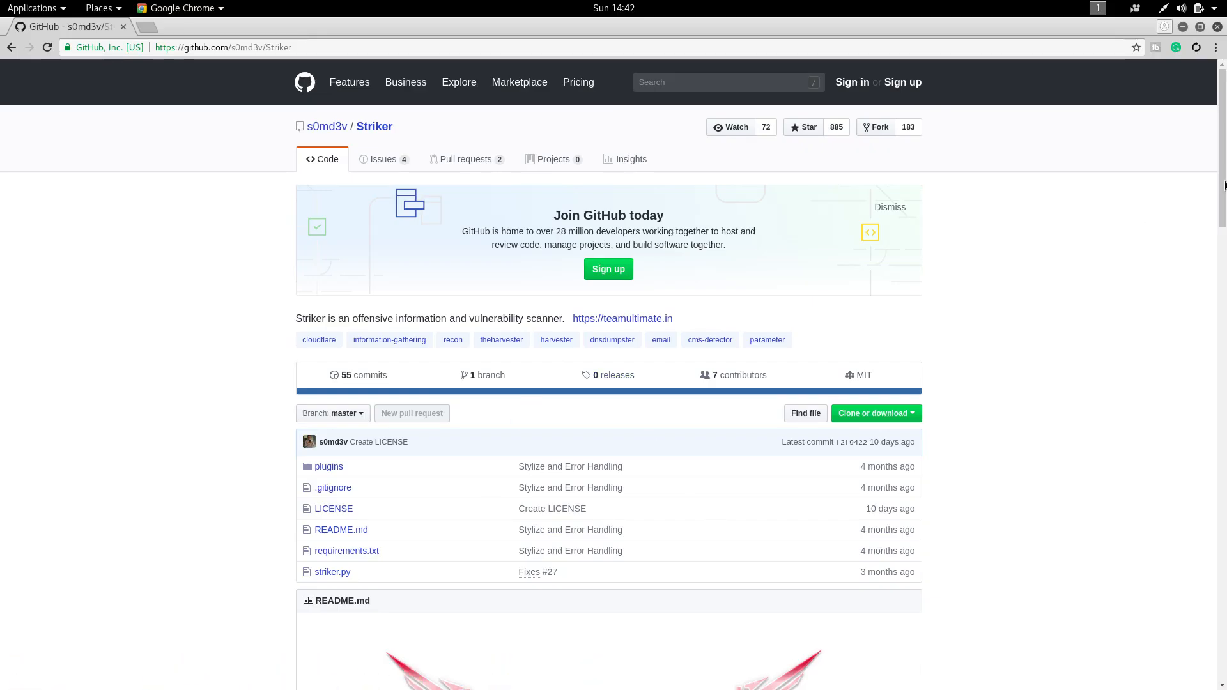
scroll(down, 3)
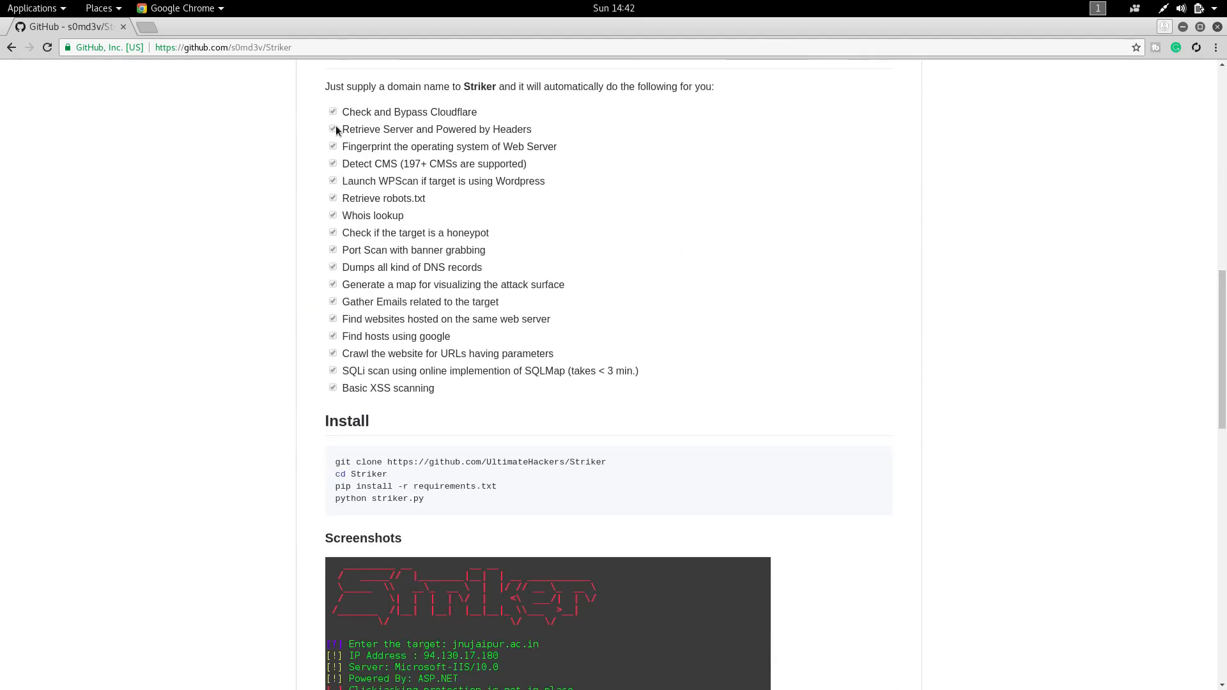
mouse_move(495, 122)
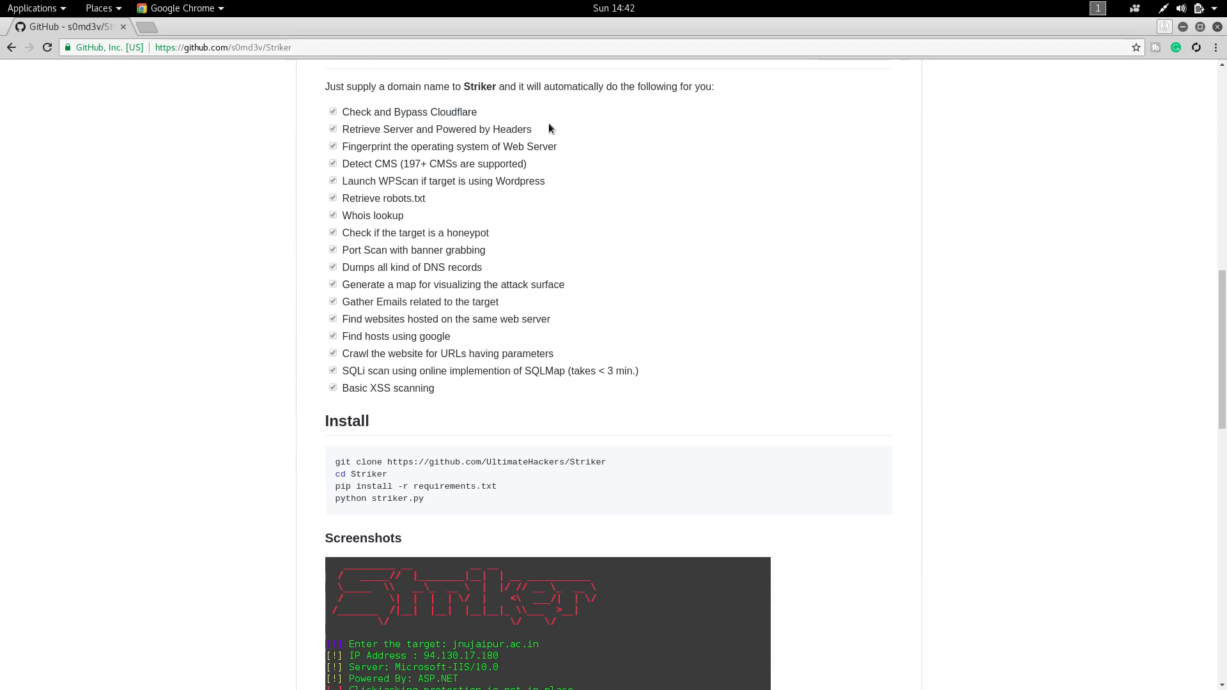
mouse_move(572, 158)
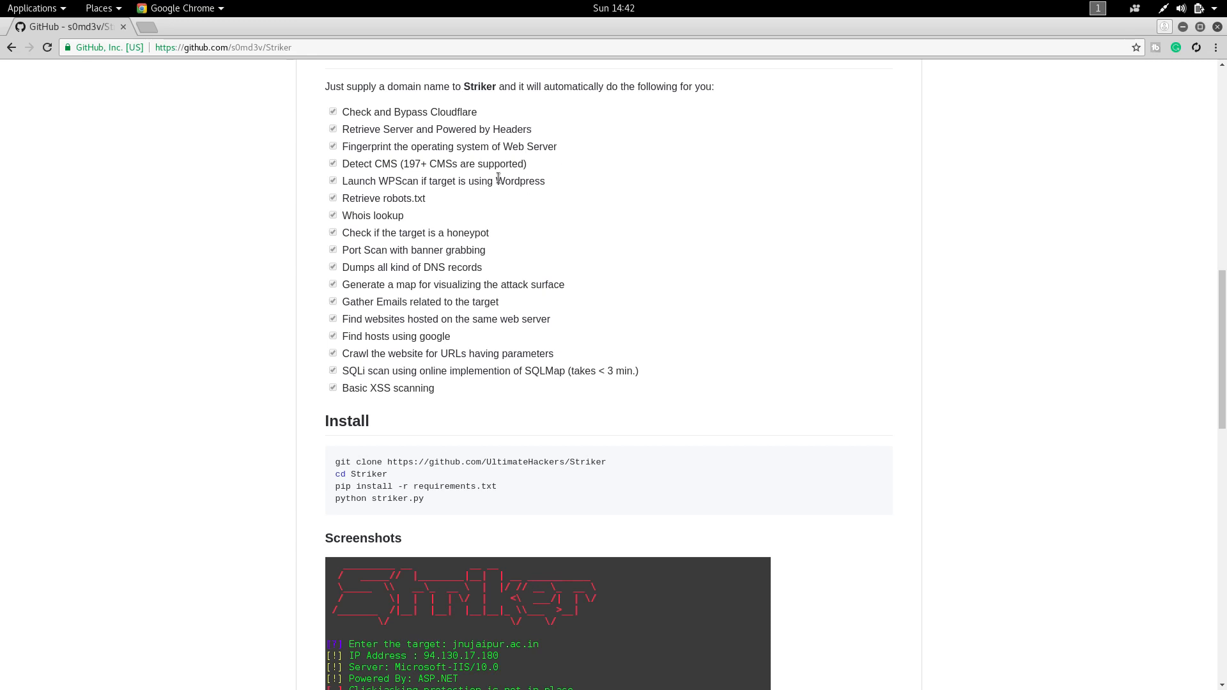
mouse_move(522, 247)
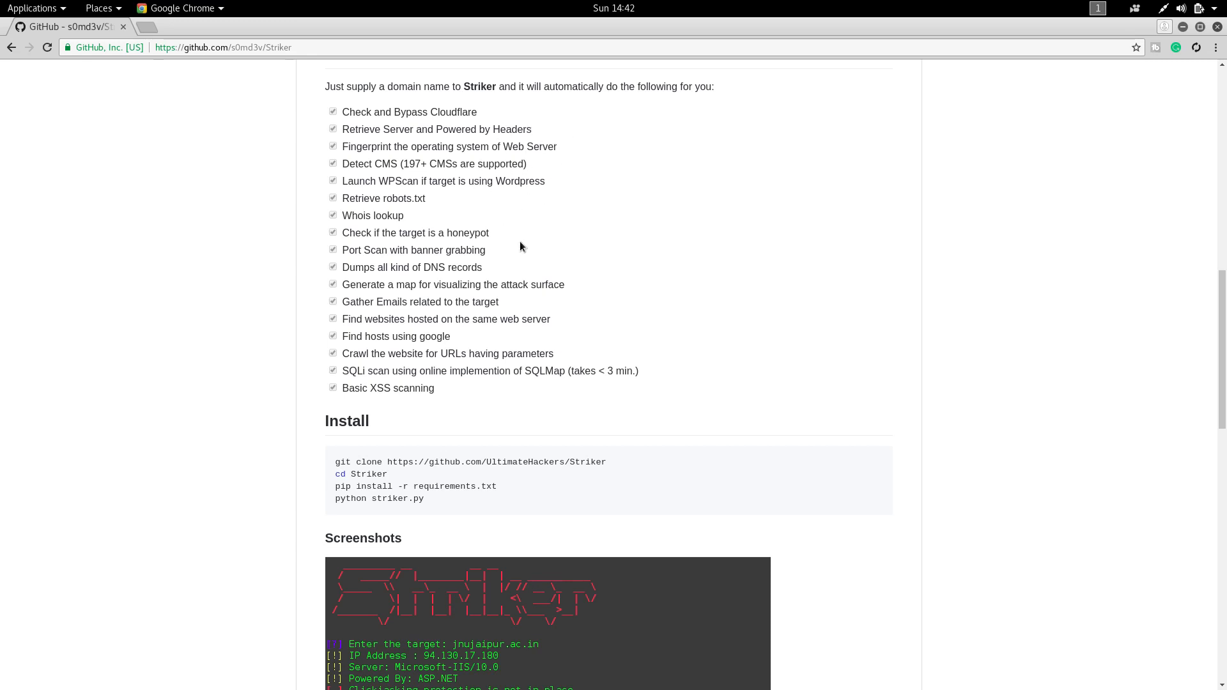
mouse_move(521, 194)
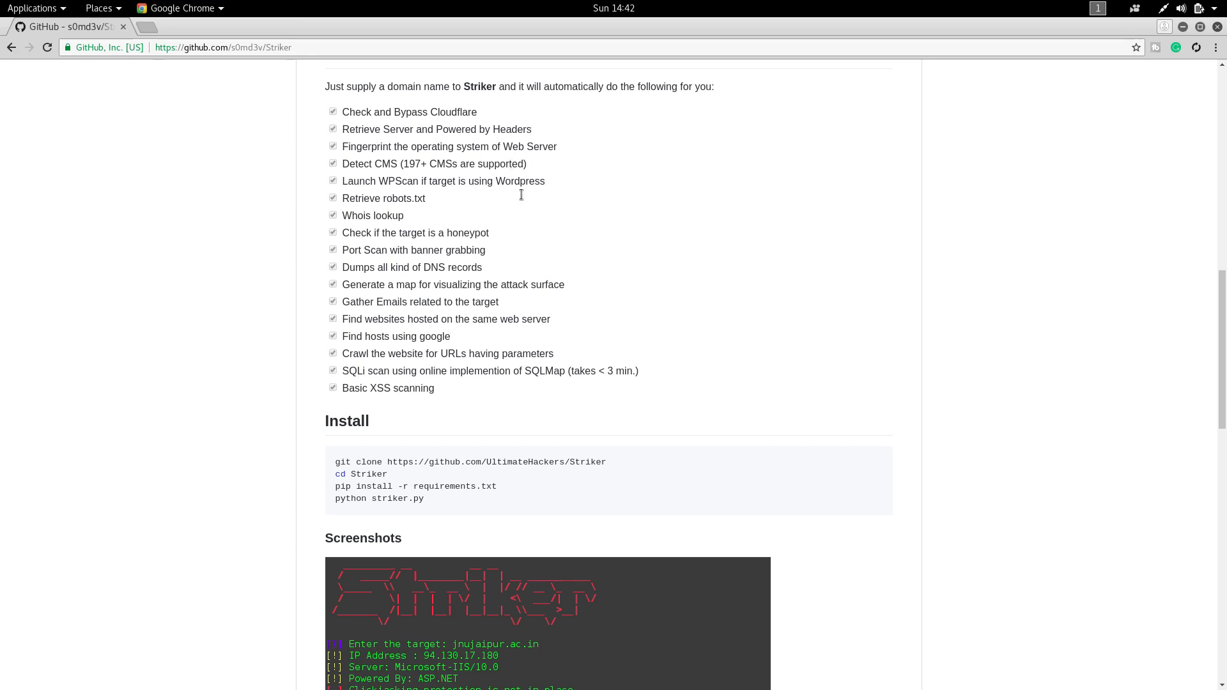
mouse_move(391, 212)
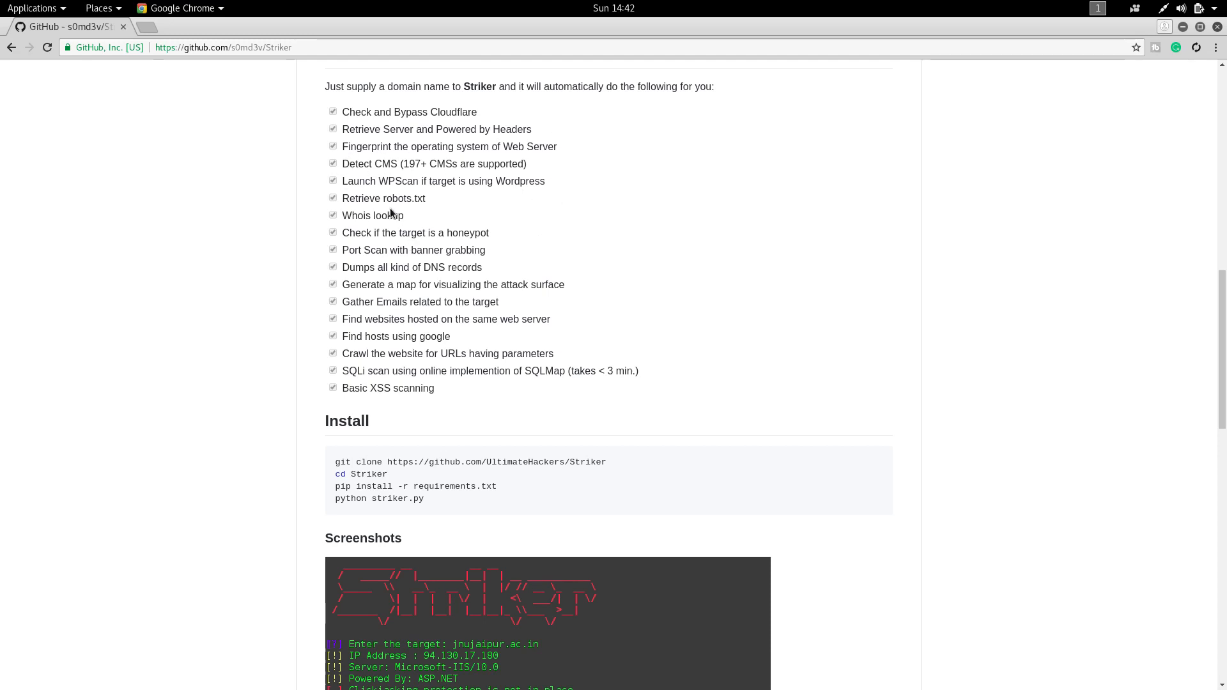
mouse_move(428, 235)
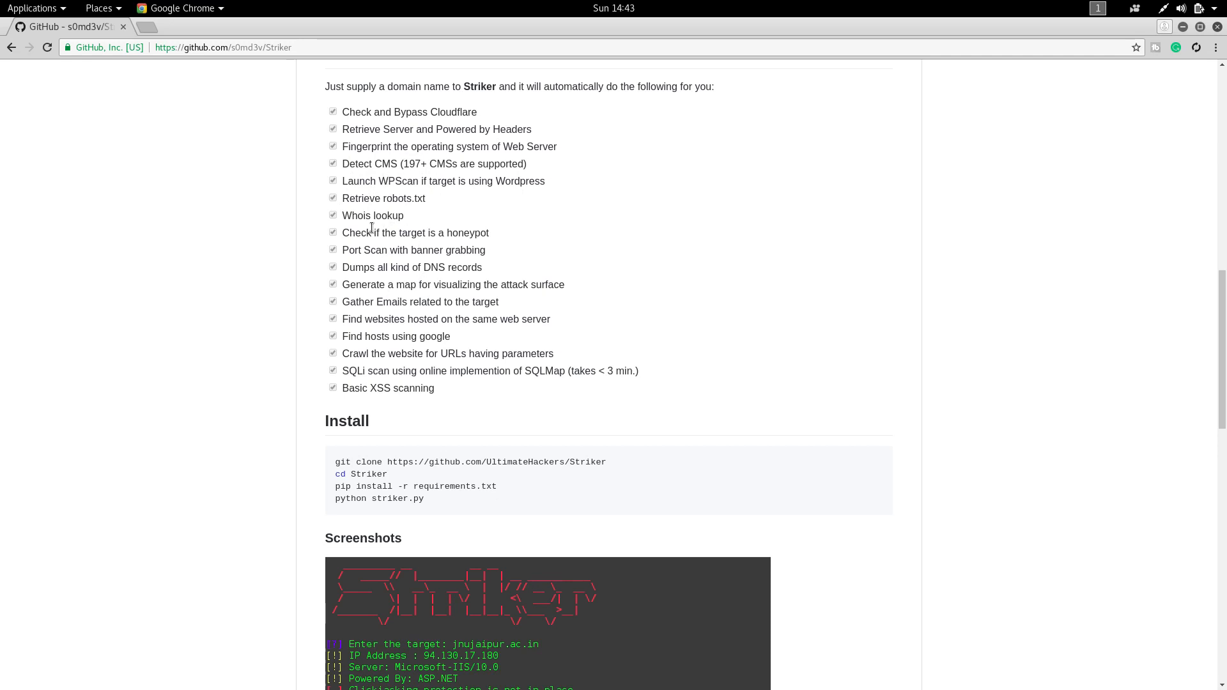
mouse_move(395, 302)
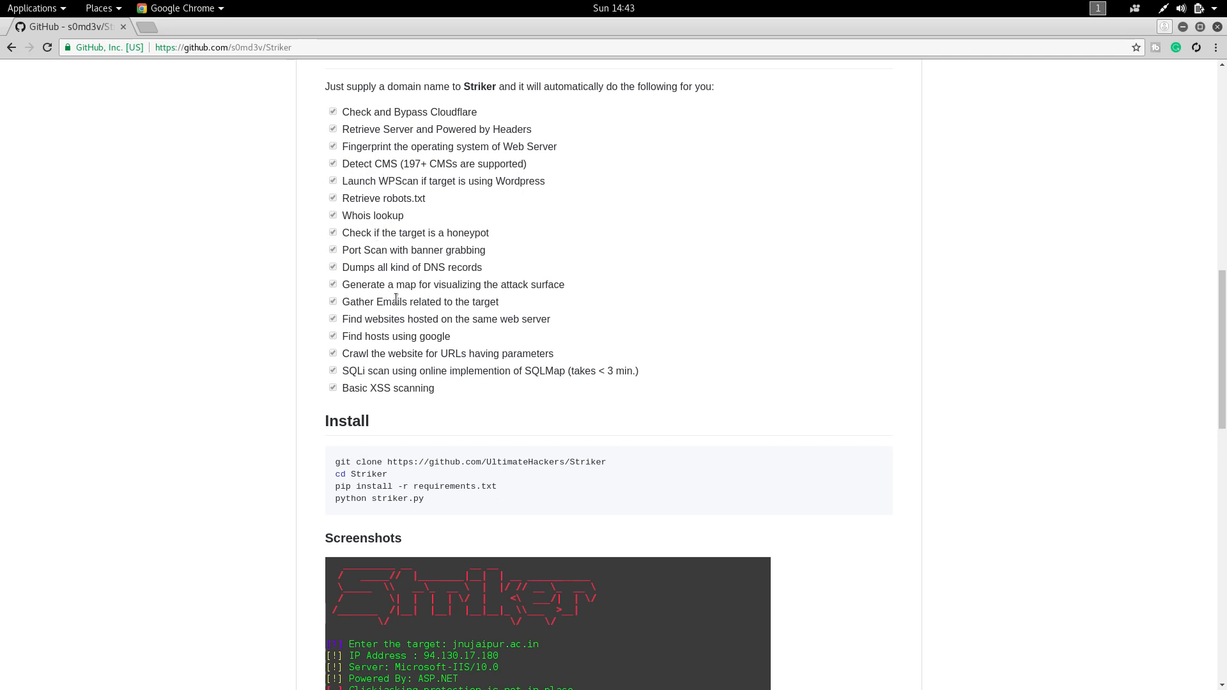
mouse_move(500, 312)
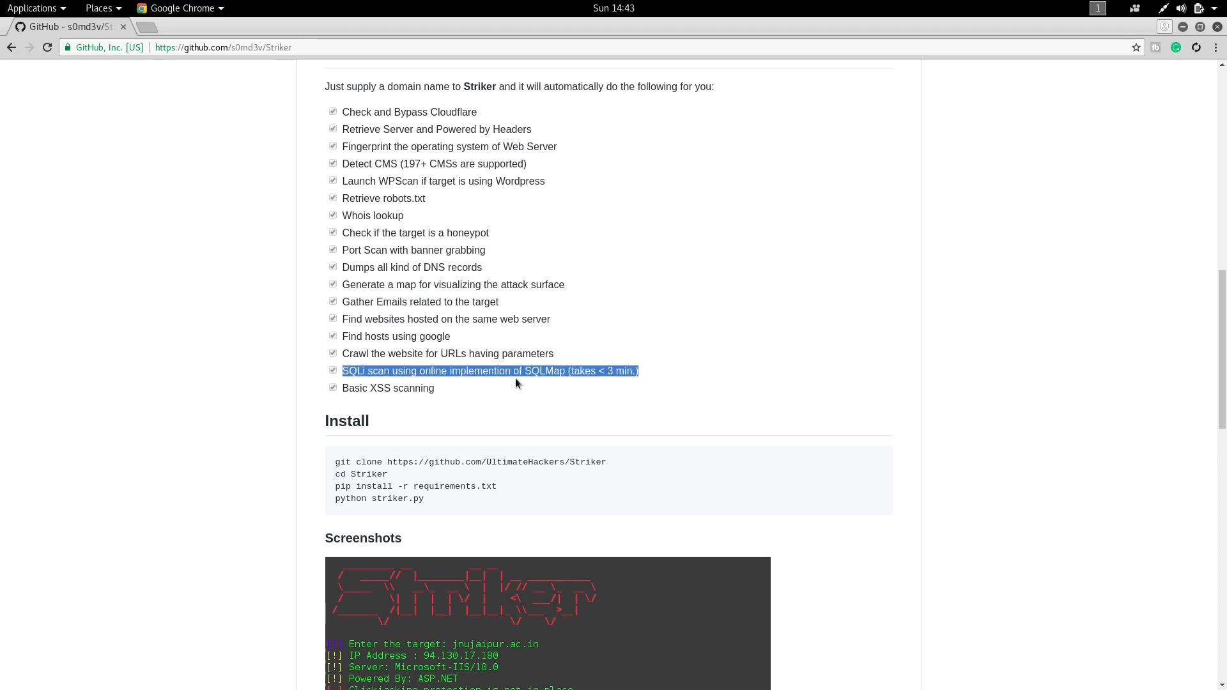
click(442, 389)
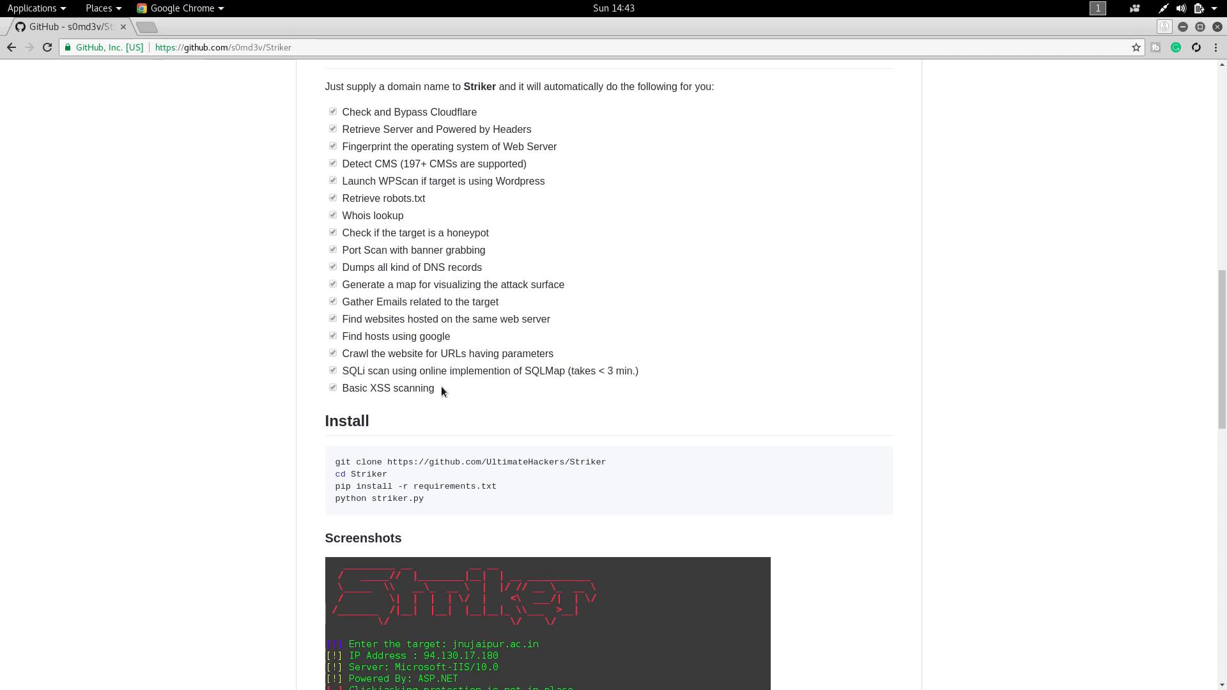
mouse_move(357, 405)
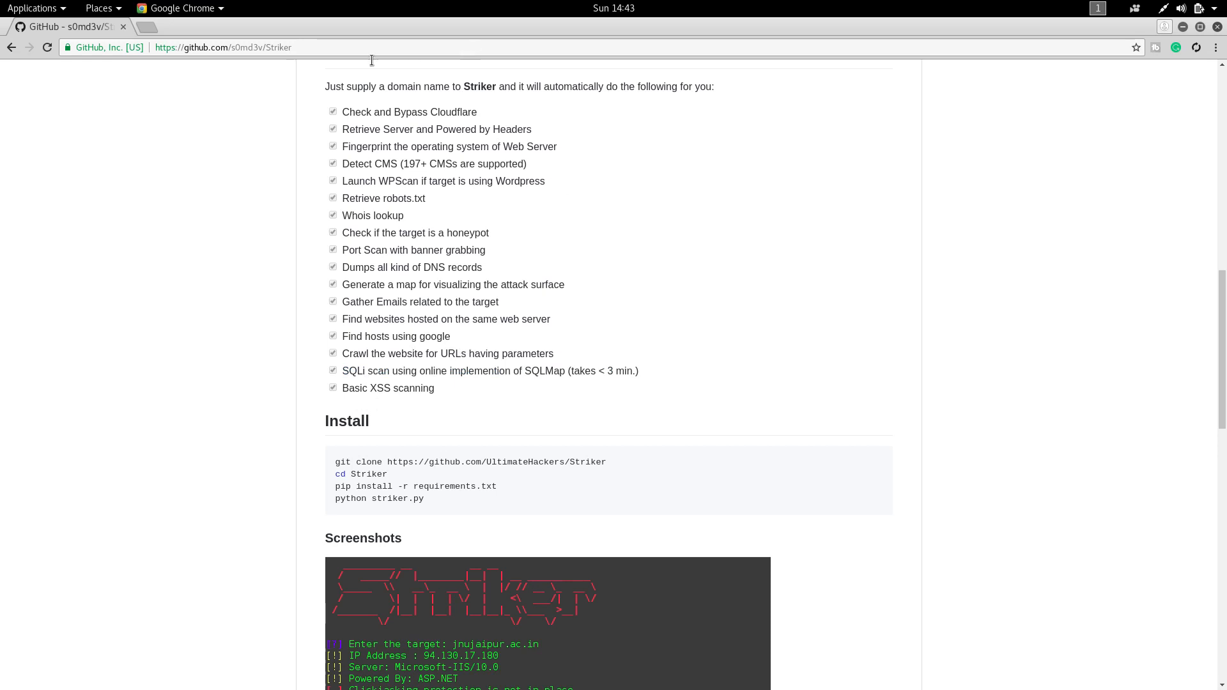
click(223, 47)
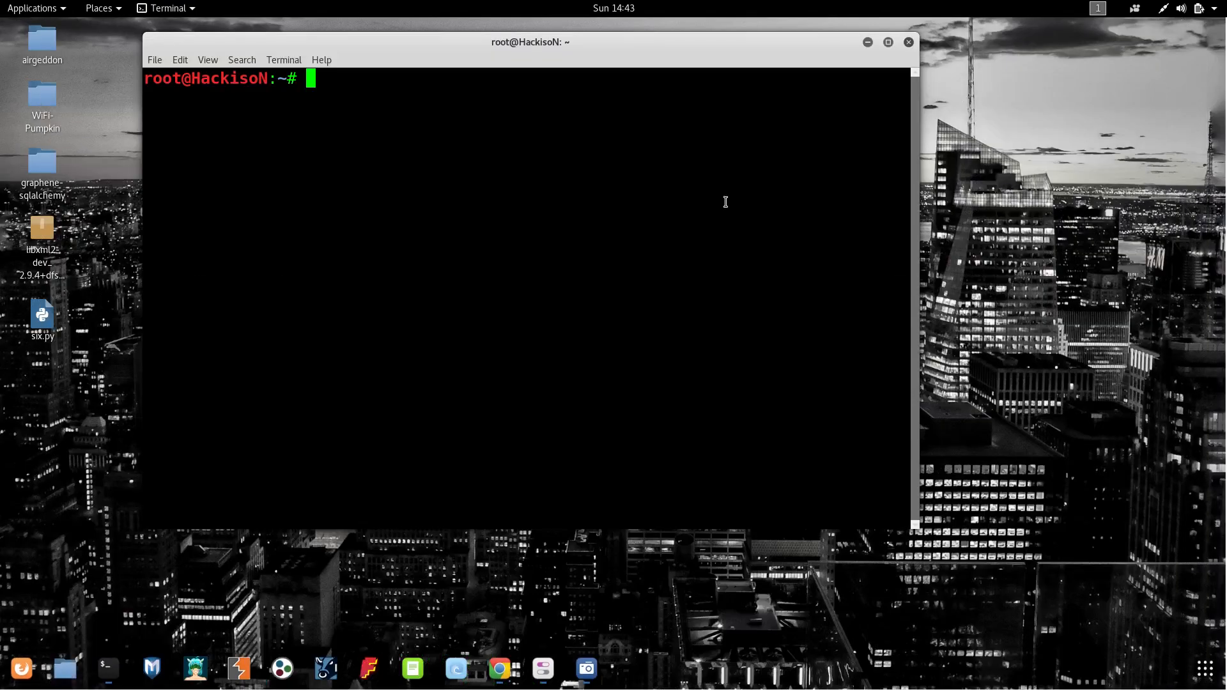
text(cd Desktop/)
text(g)
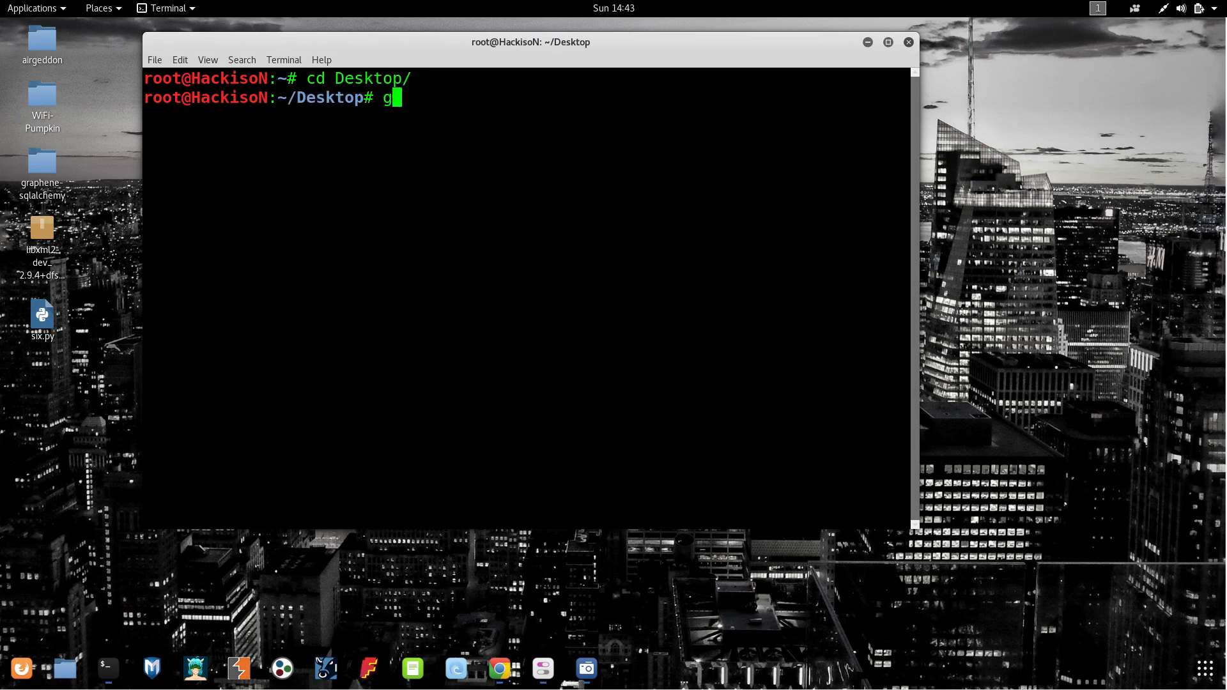
text(it clone)
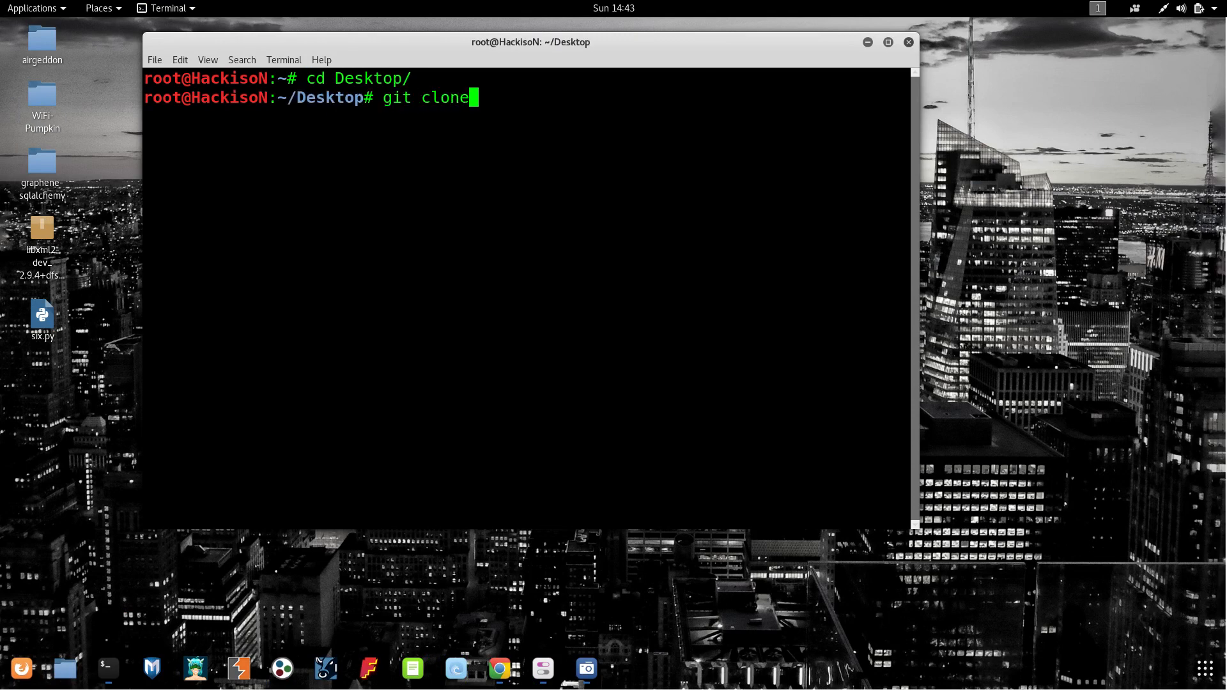
text(https://github.com/s0md3v/Striker)
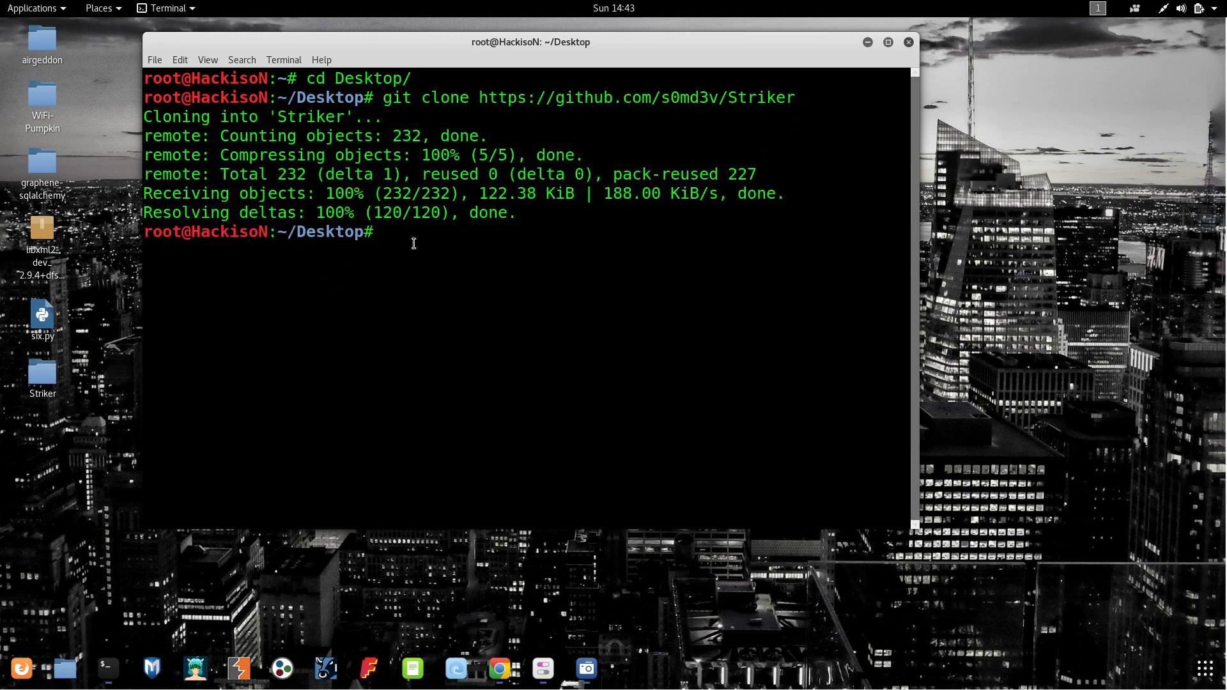
Enter the Striker folder and list its files, including requirements.txt
text(cd)
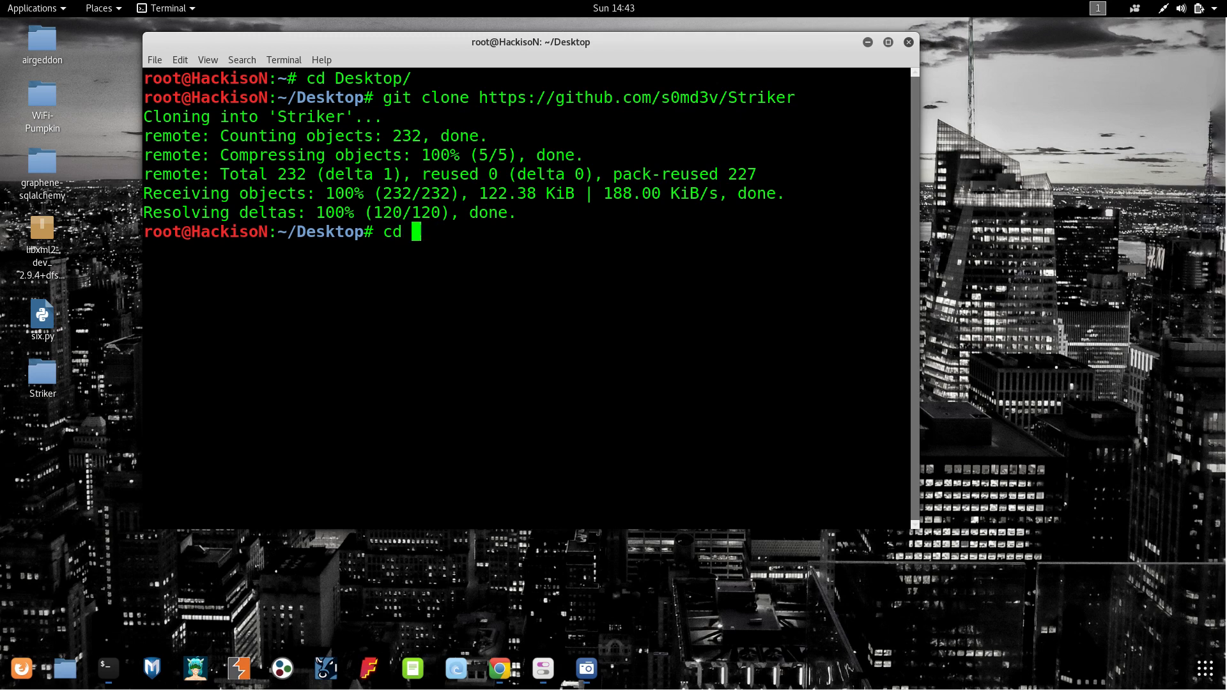
text(Striker/)
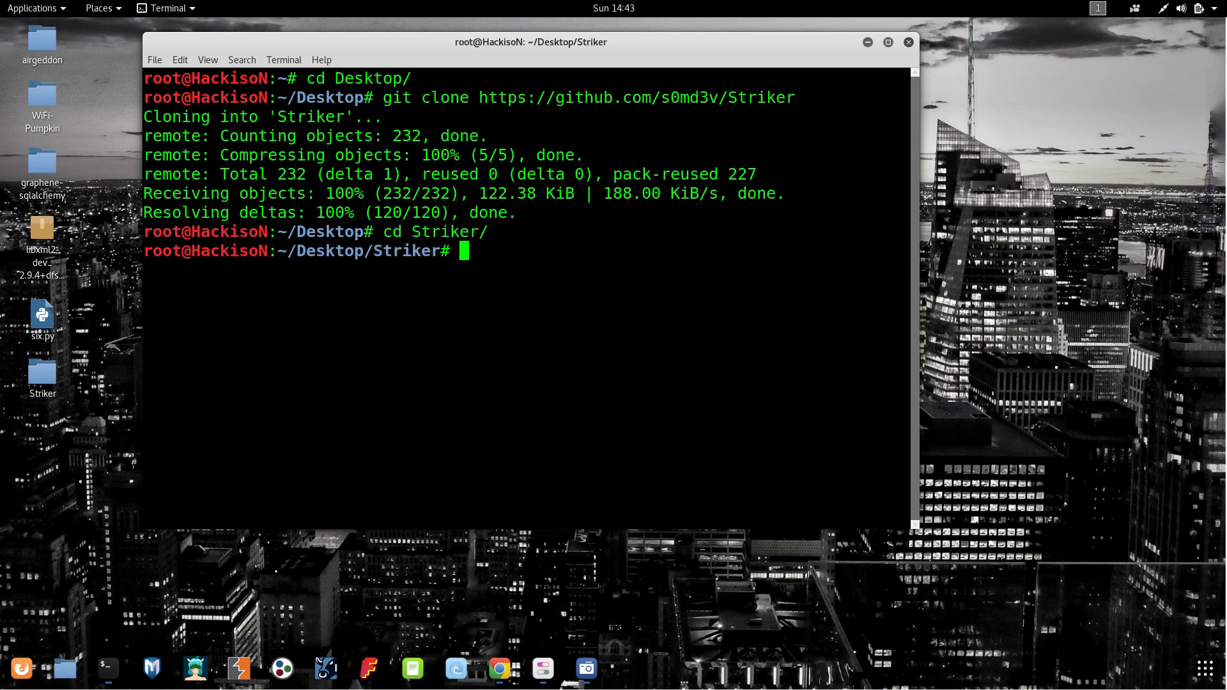
text(ls)
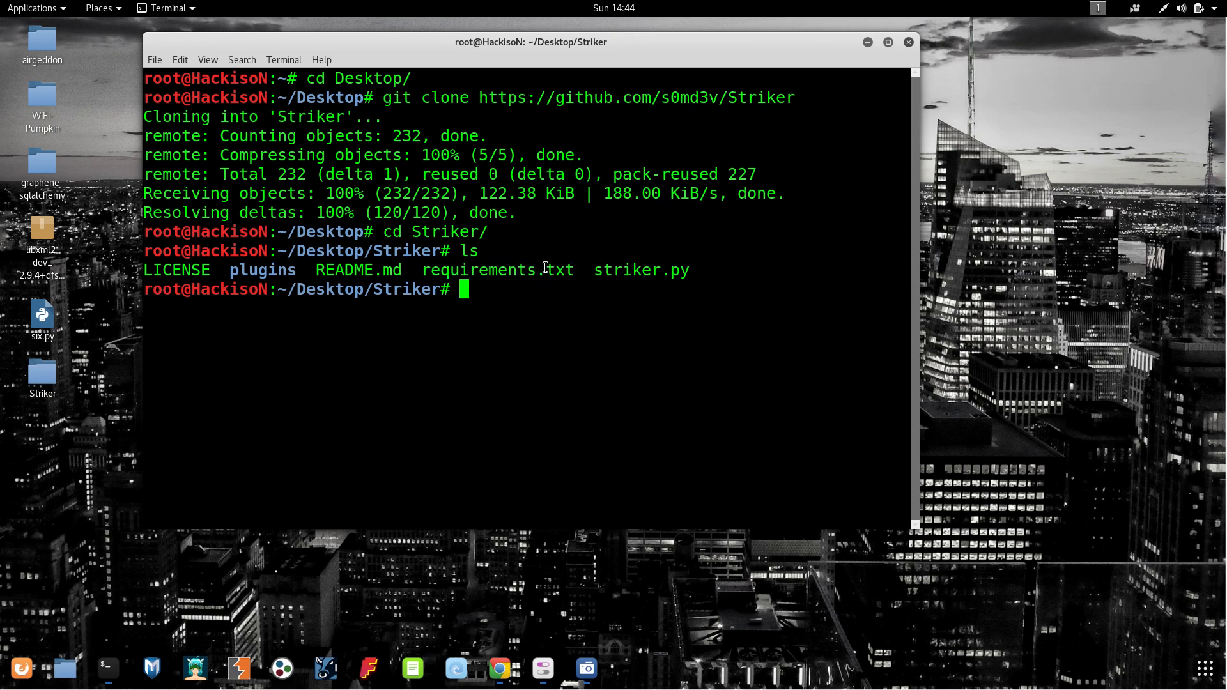
double_click(496, 270)
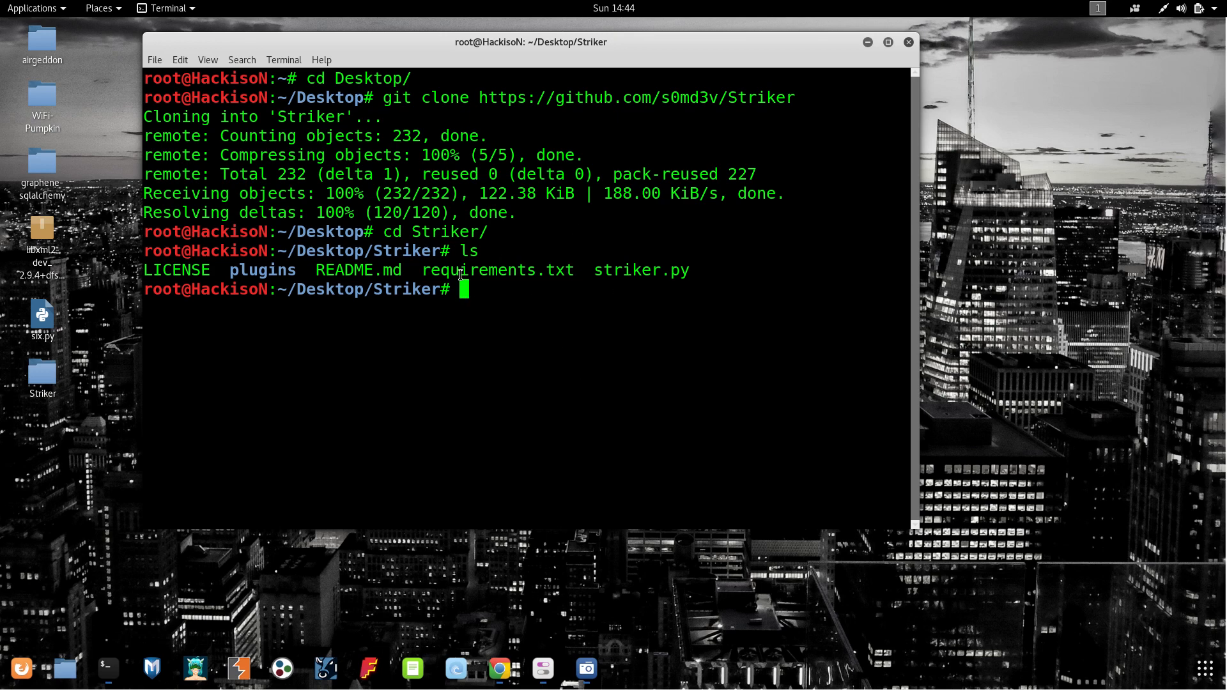
mouse_move(553, 315)
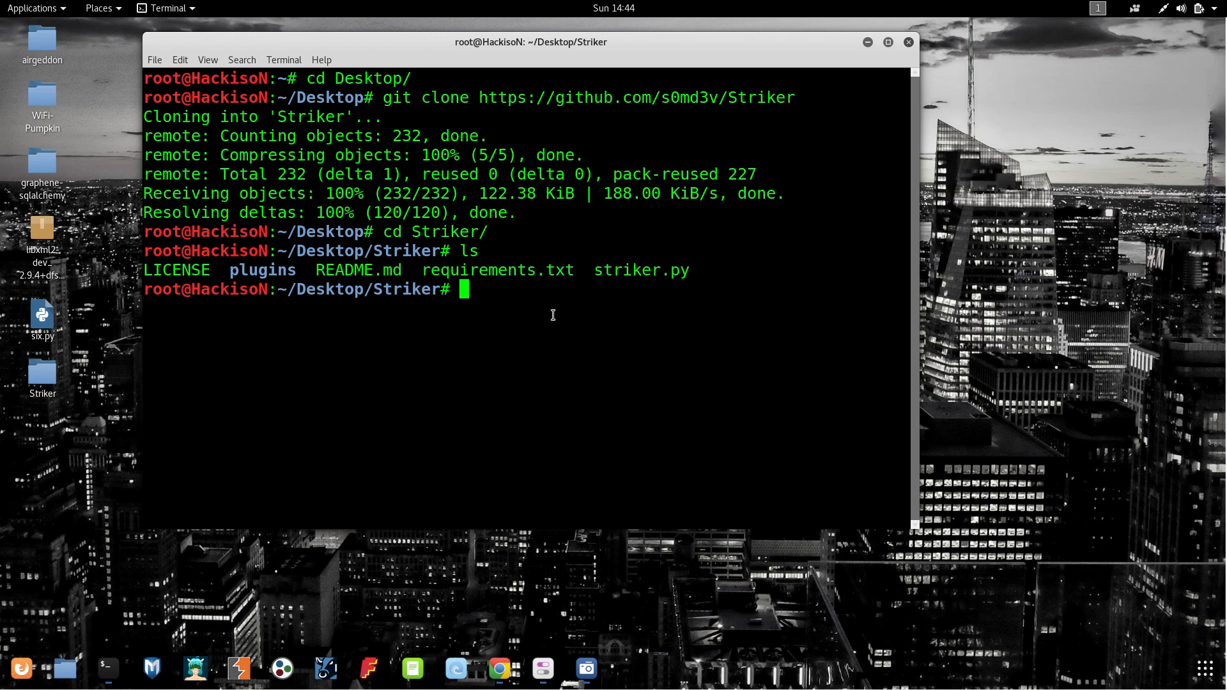
Install Striker's dependencies with pip install -r requirements.txt
text(pip in)
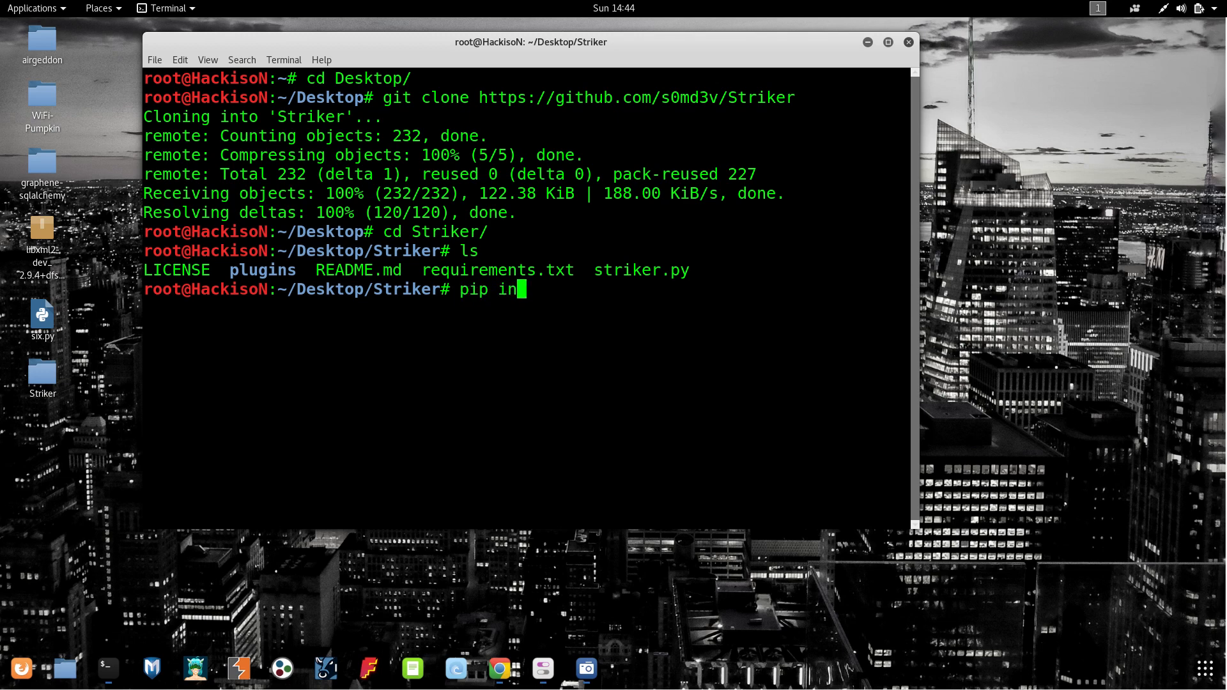
text(stall -)
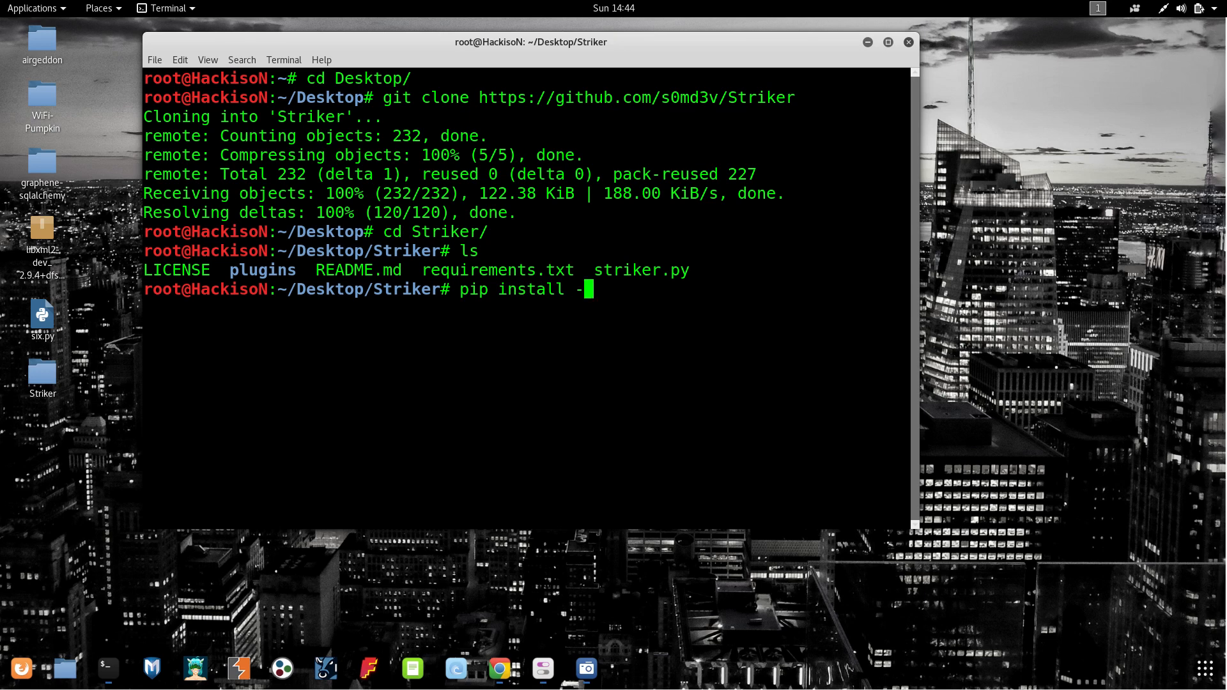
text(r)
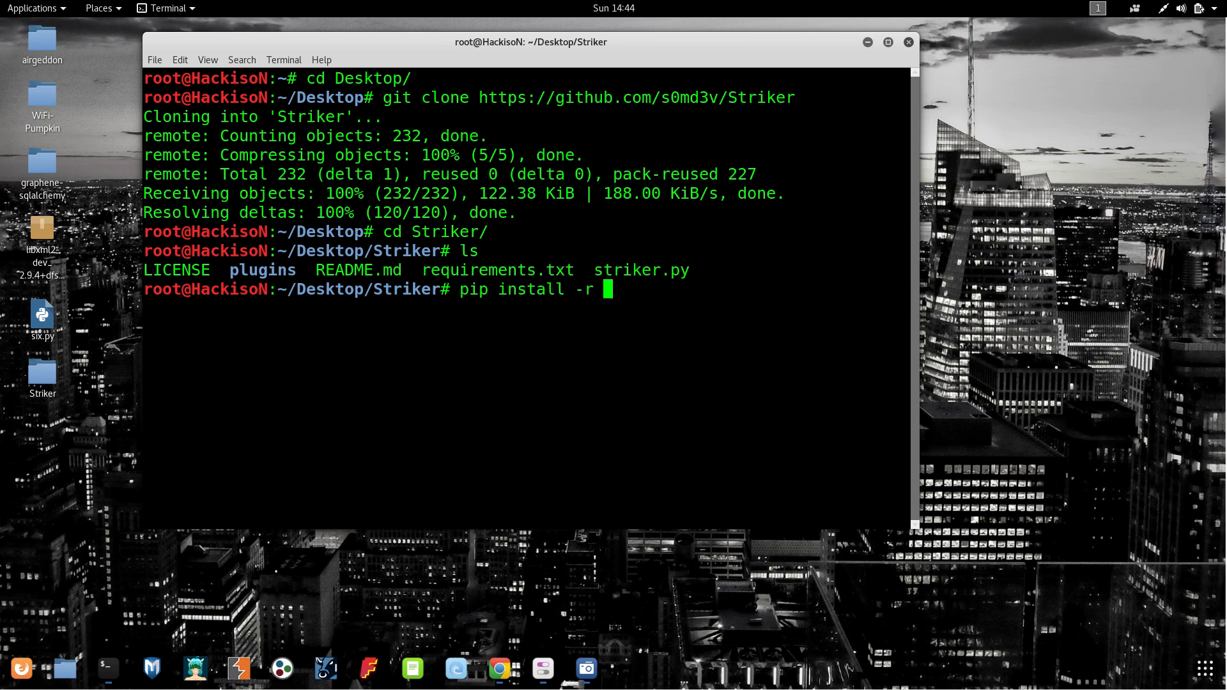
text(requirements.txt)
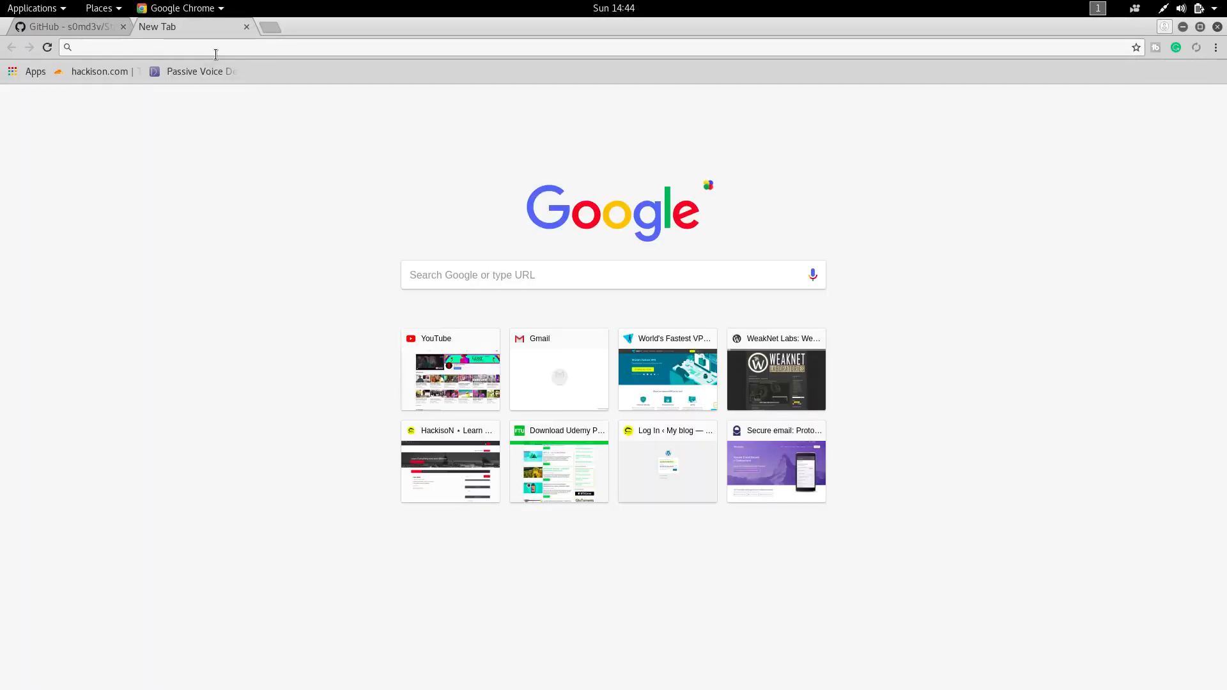
Load twintechsolutions.in in Chrome to confirm the target site, then close the tab
text(twintec)
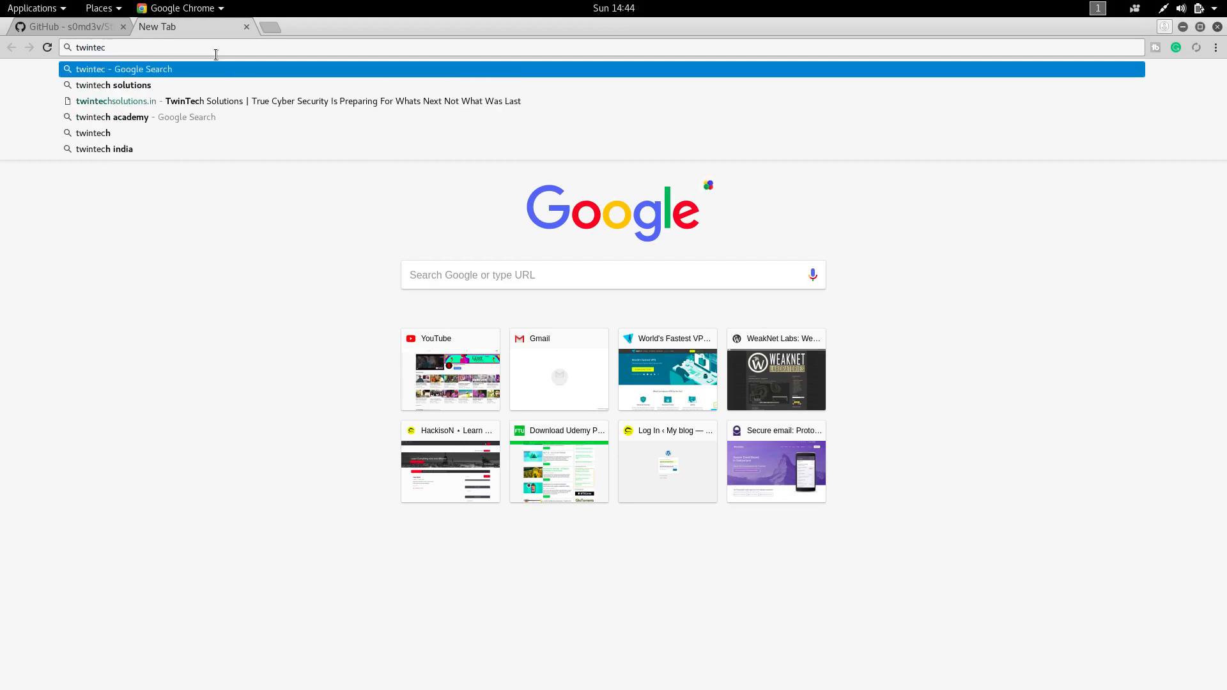
click(115, 101)
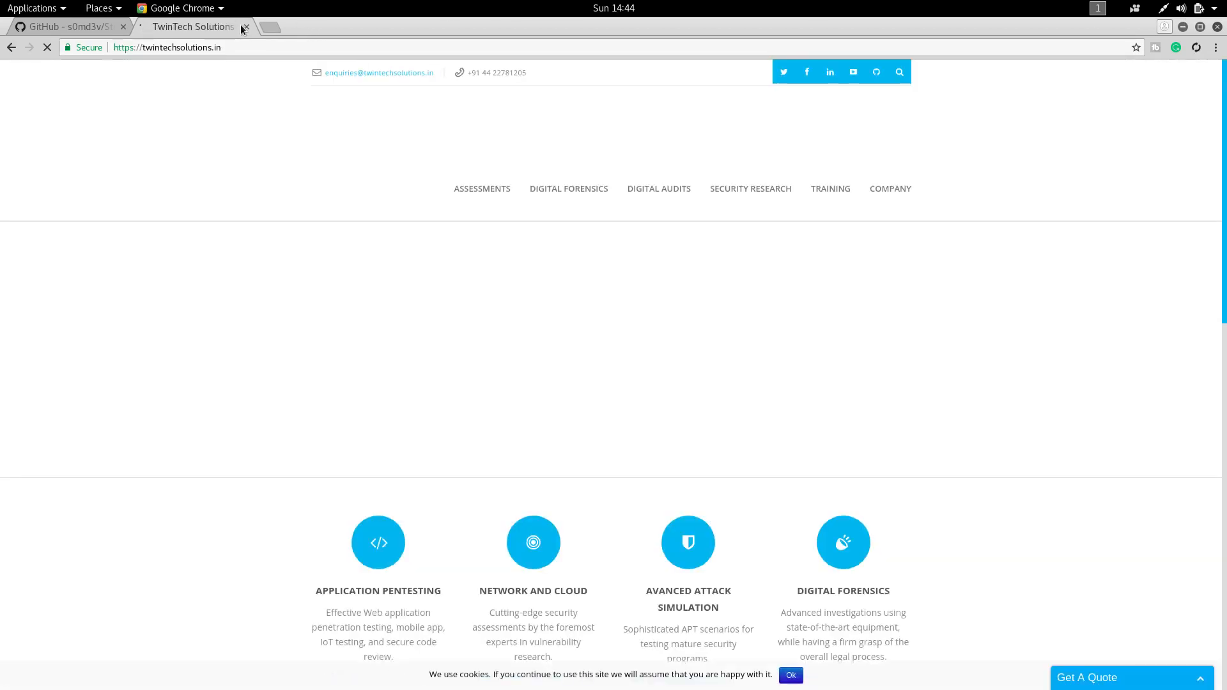
click(67, 26)
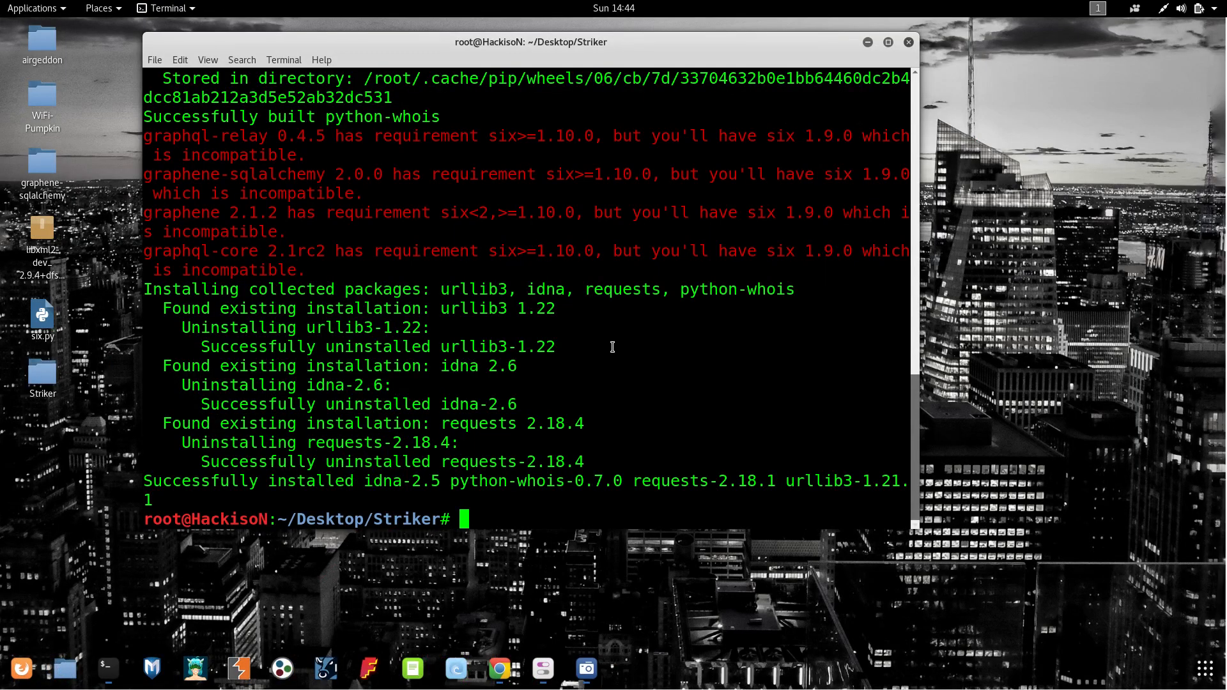
mouse_move(919, 276)
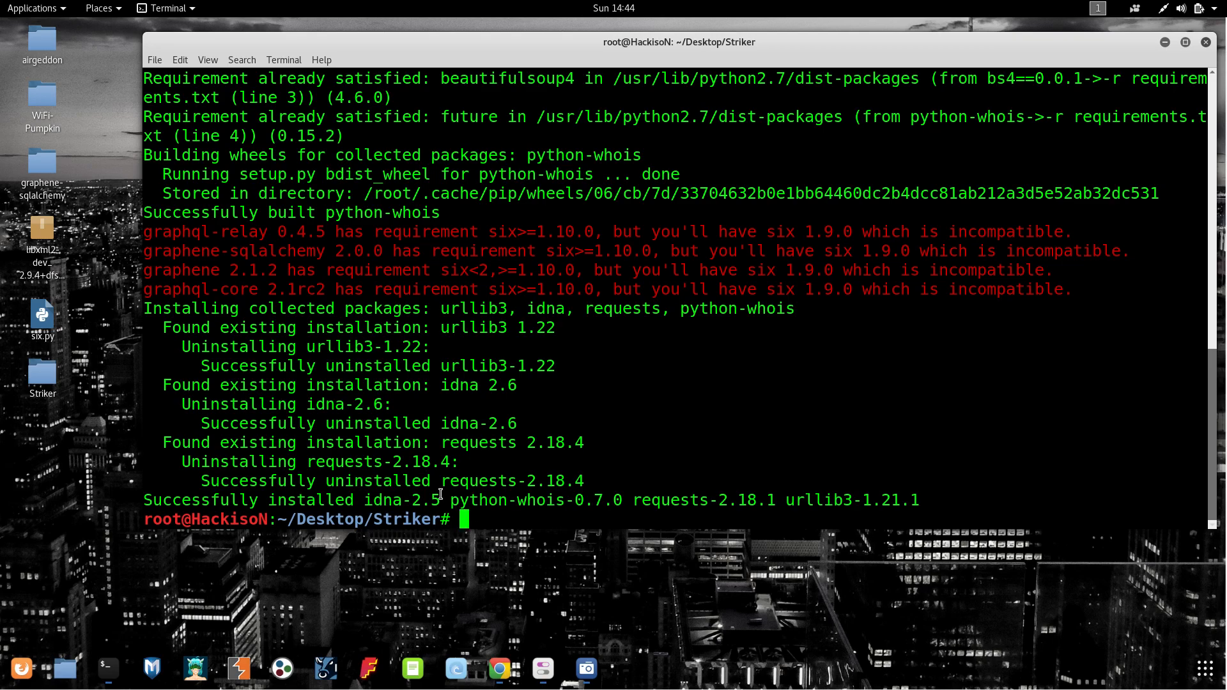
mouse_move(1206, 400)
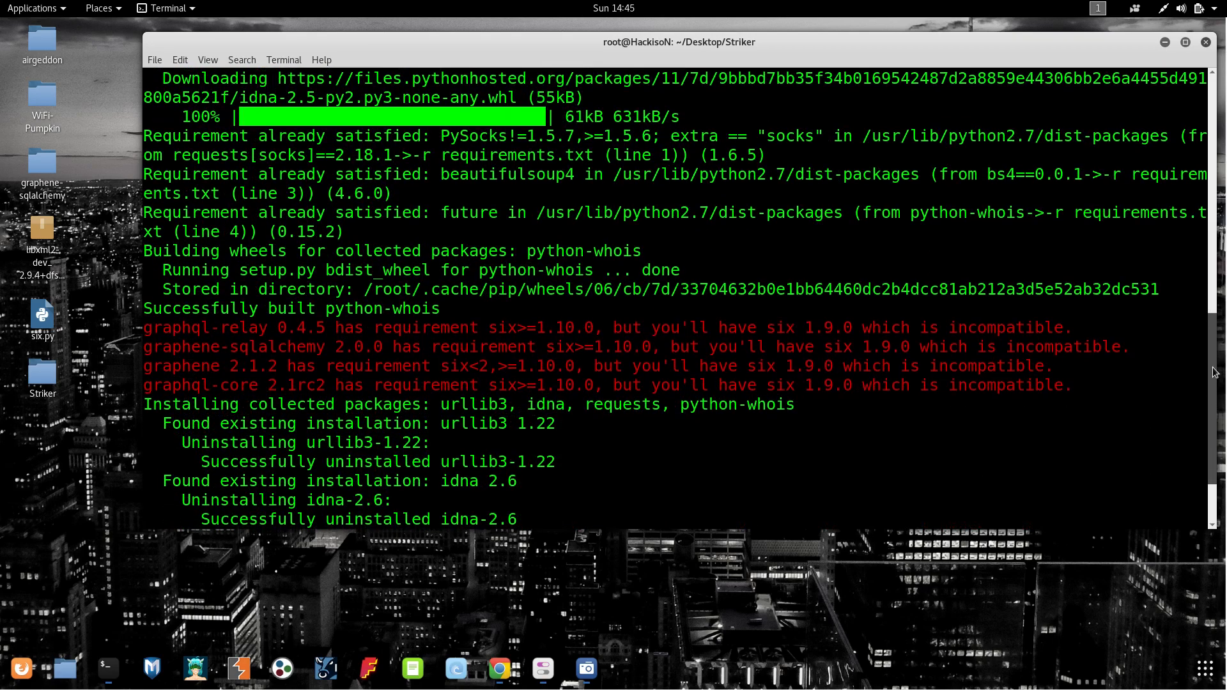
Clear the pip install output, leaving an empty prompt in the Striker folder
scroll(down, 3)
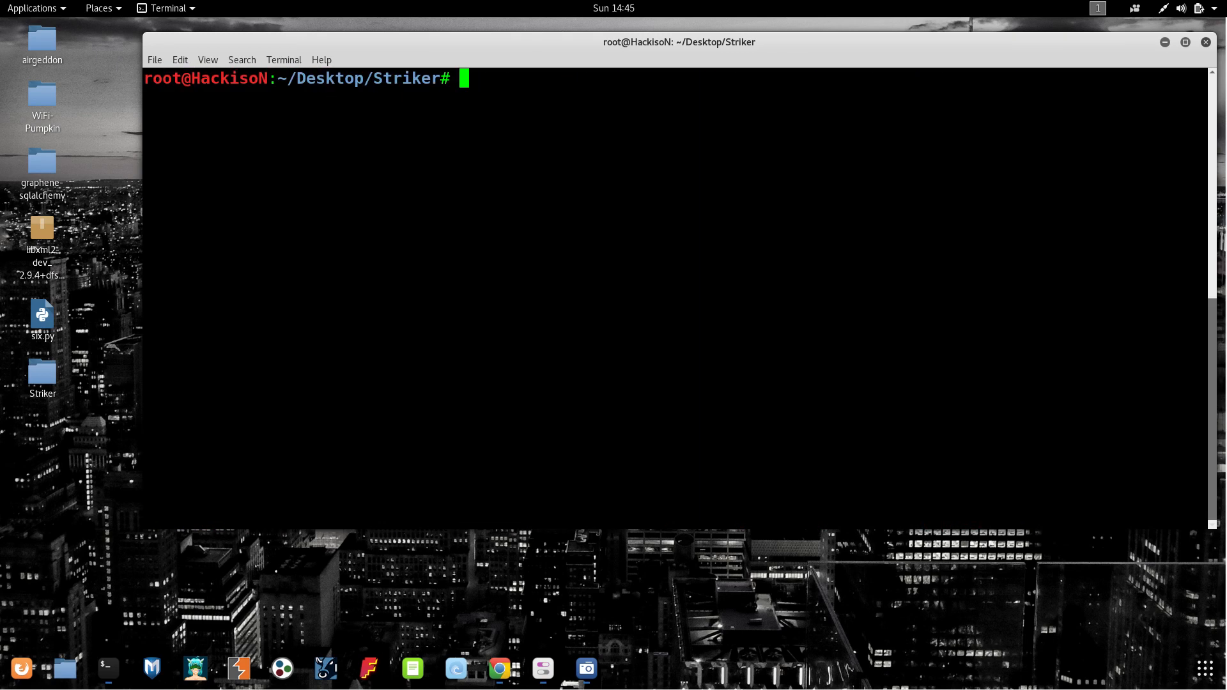
List the folder and launch the scanner with python striker.py, reaching the target prompt
text(ls)
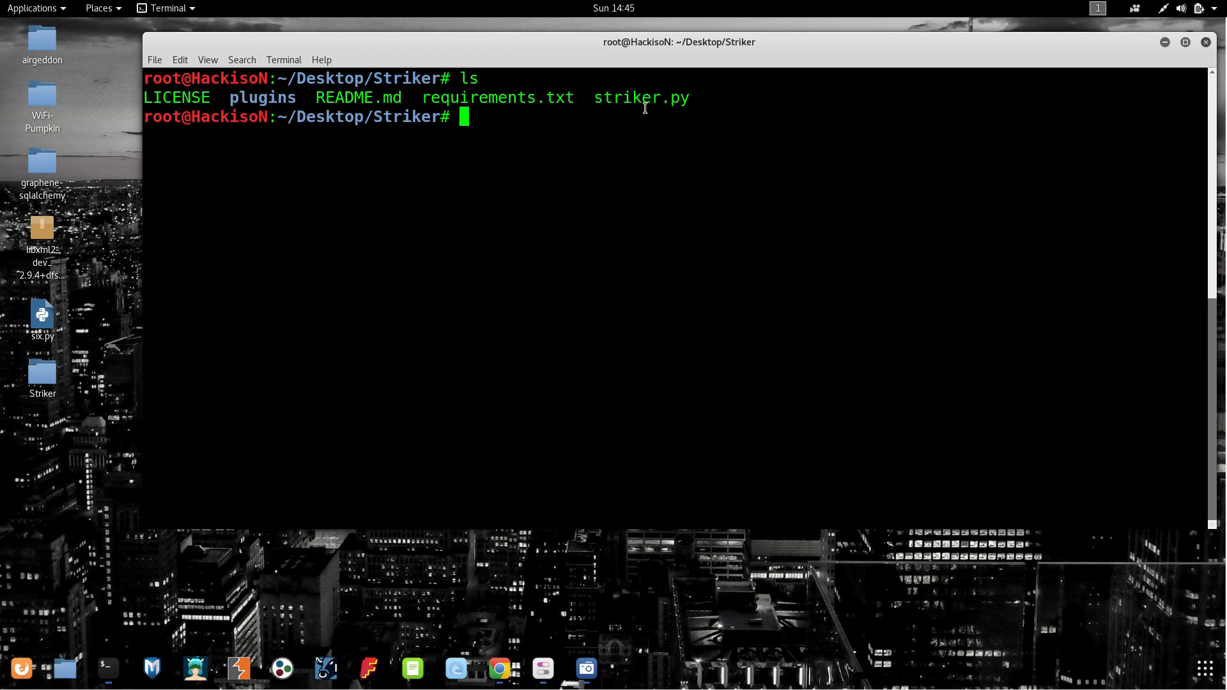
double_click(640, 97)
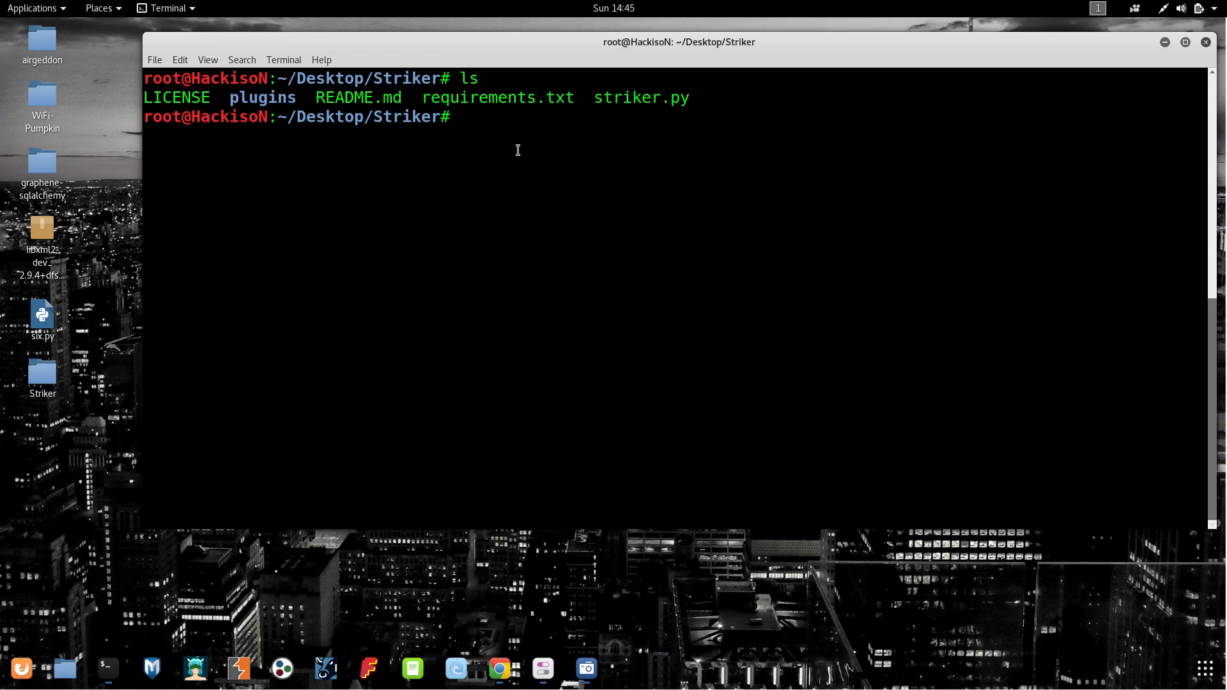
text(pyth)
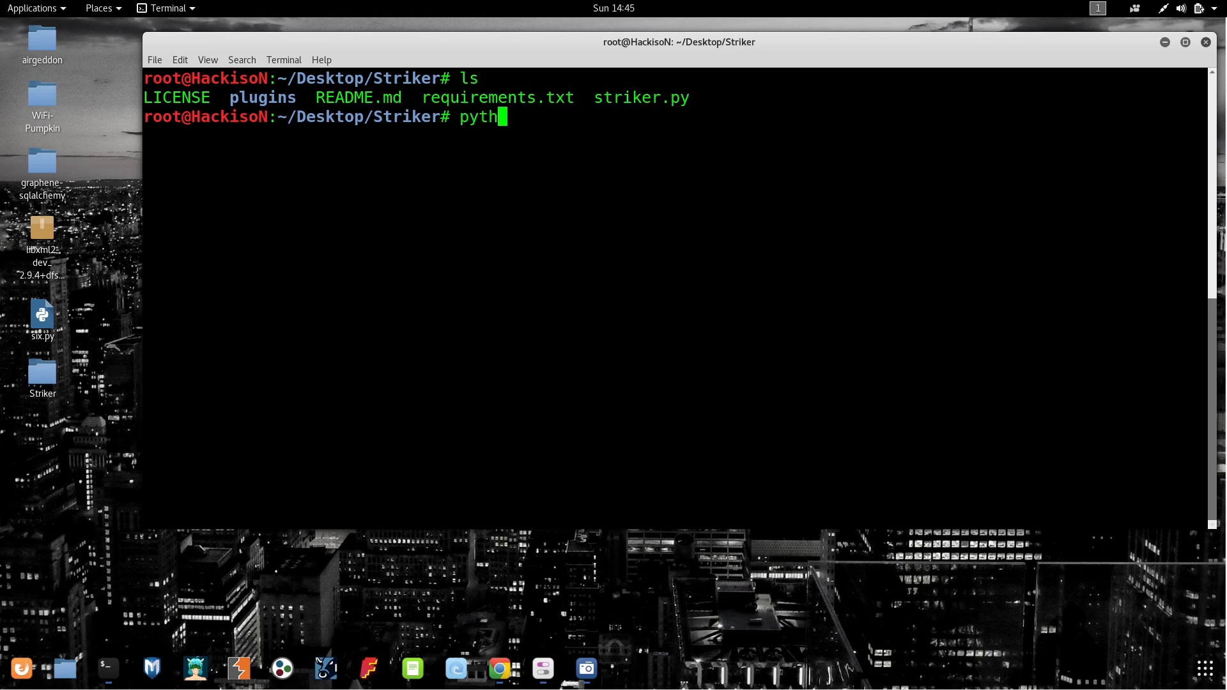
text(on)
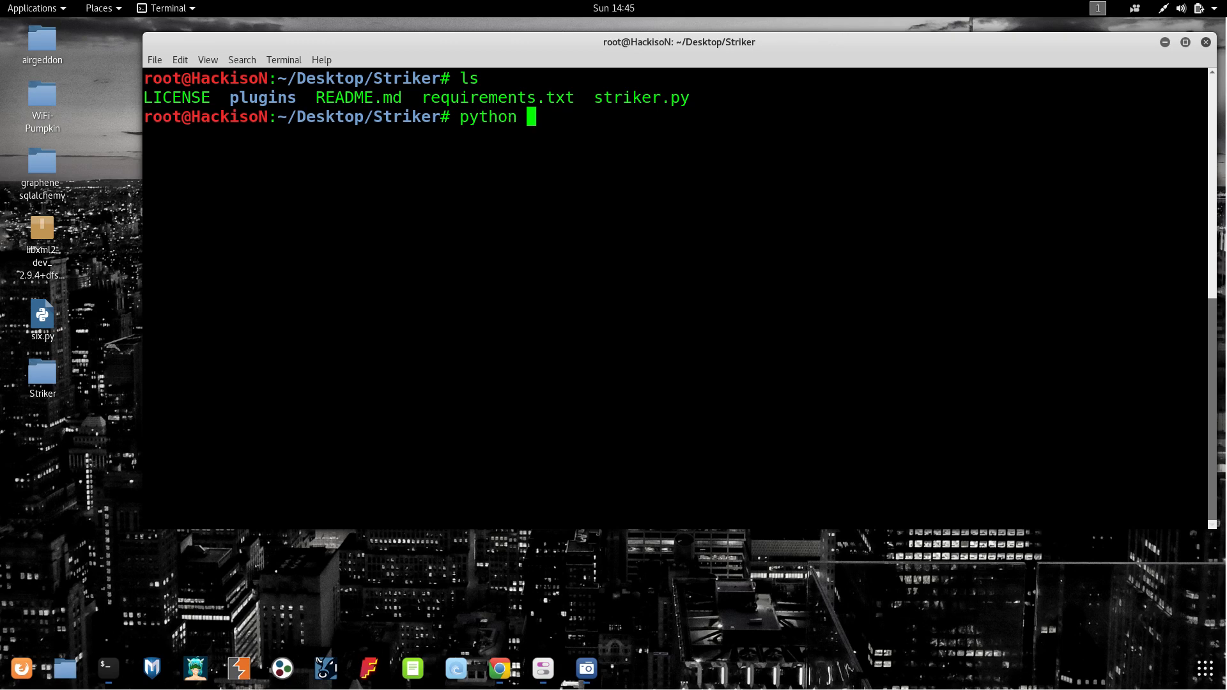
text(striker.py)
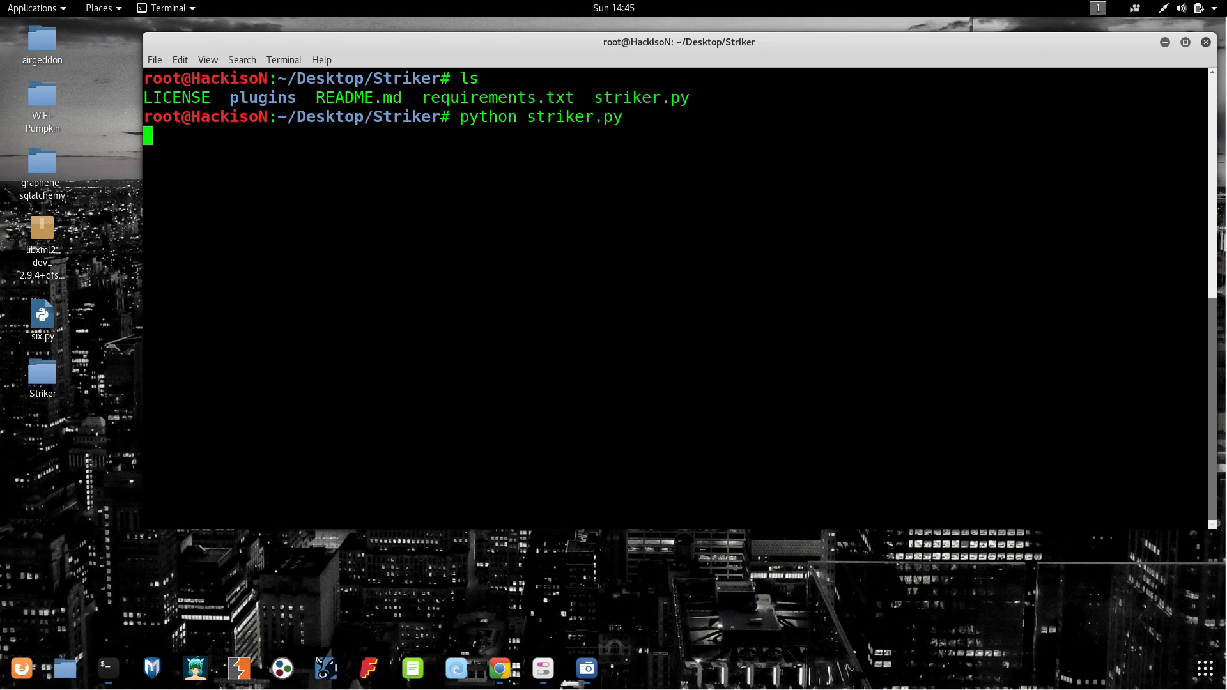
key(Return)
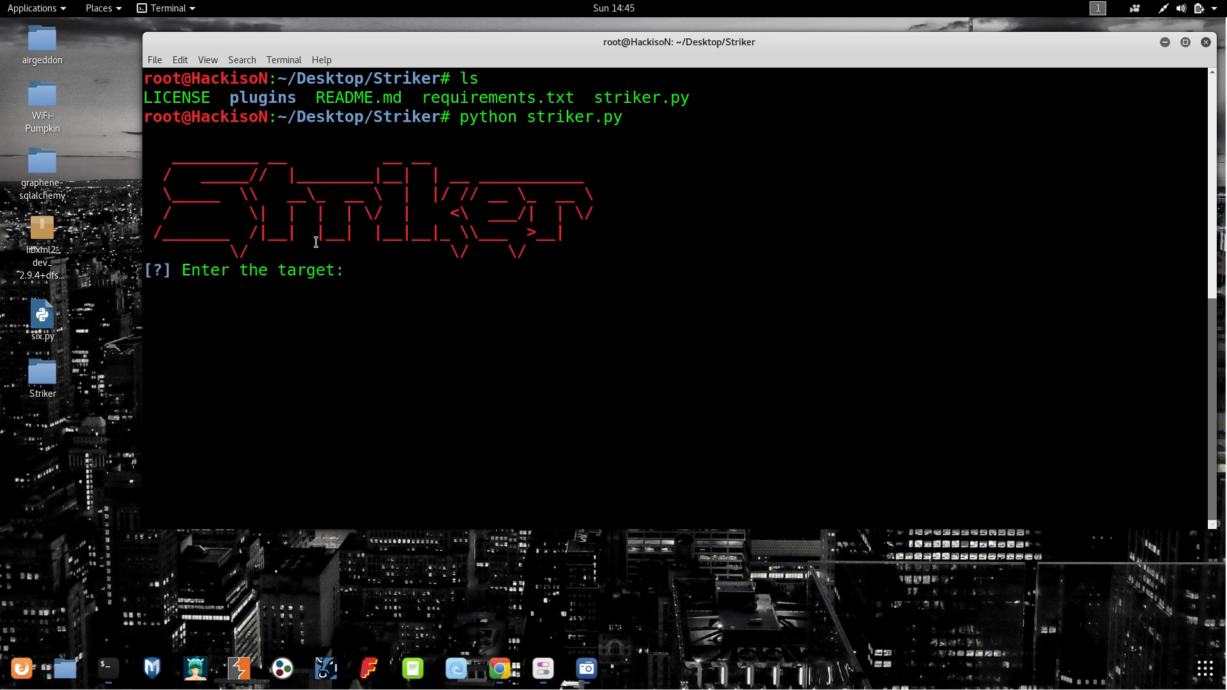
mouse_move(398, 274)
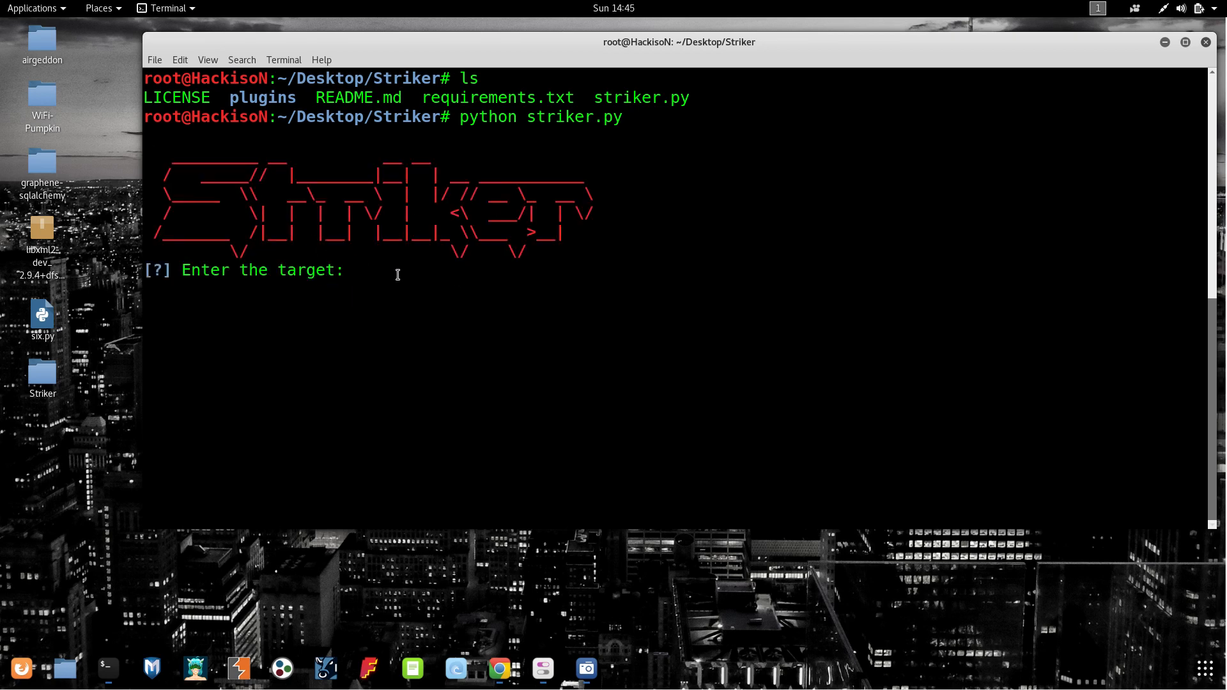
text(https://twintechsolutions.in/)
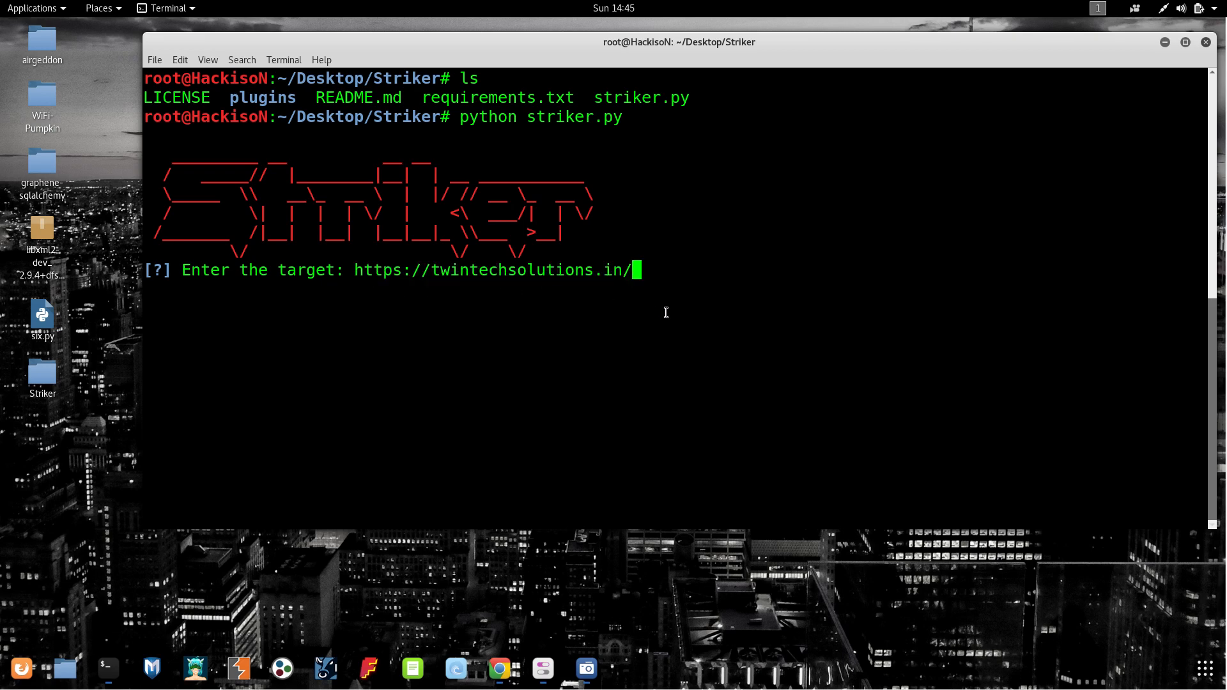
key(Return)
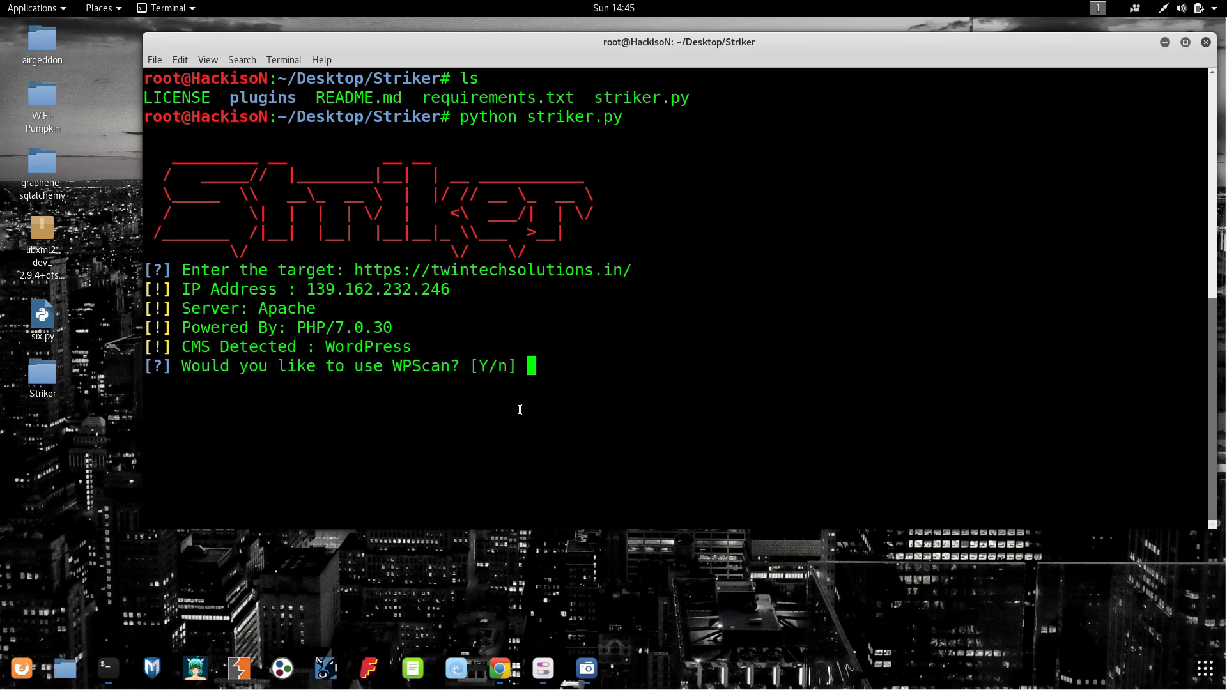
mouse_move(433, 471)
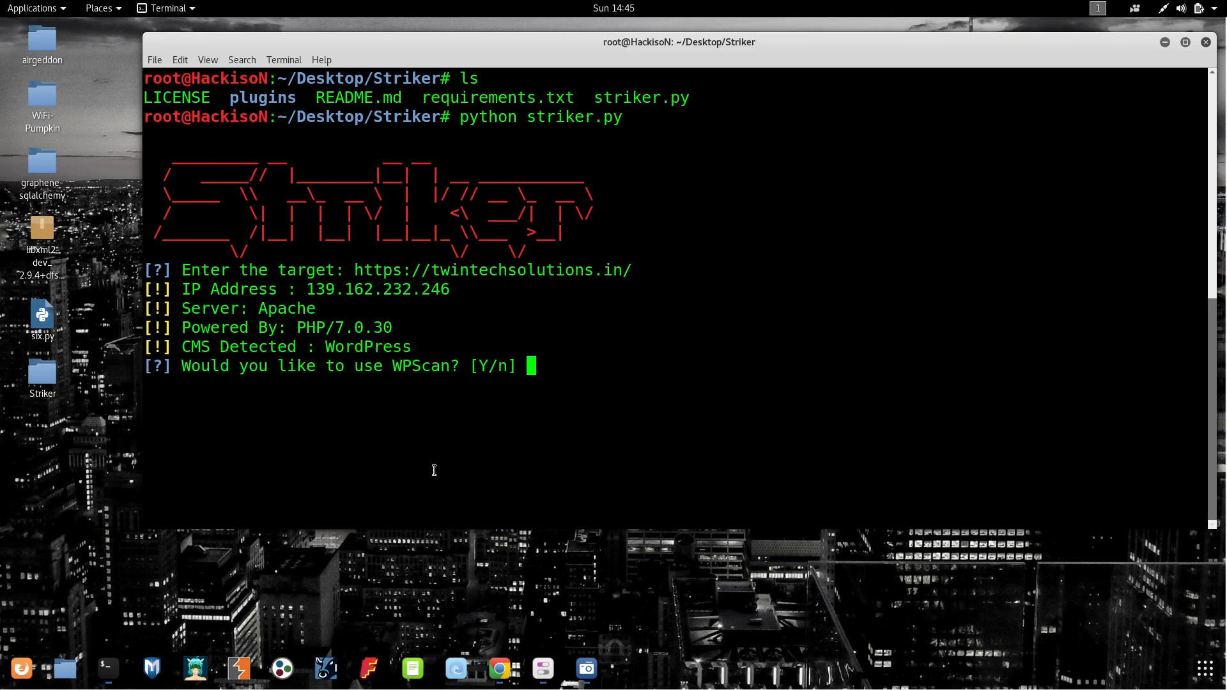
Answer y to run WPScan and y to update its database, starting the scan
text(y)
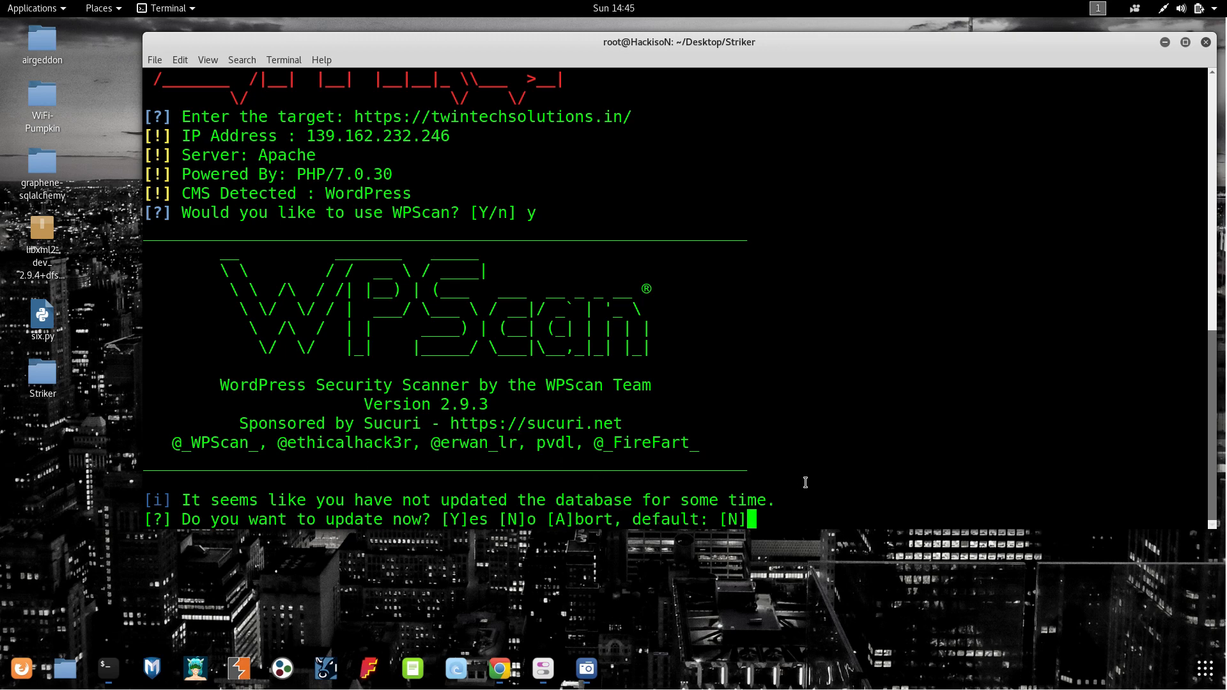
text(y)
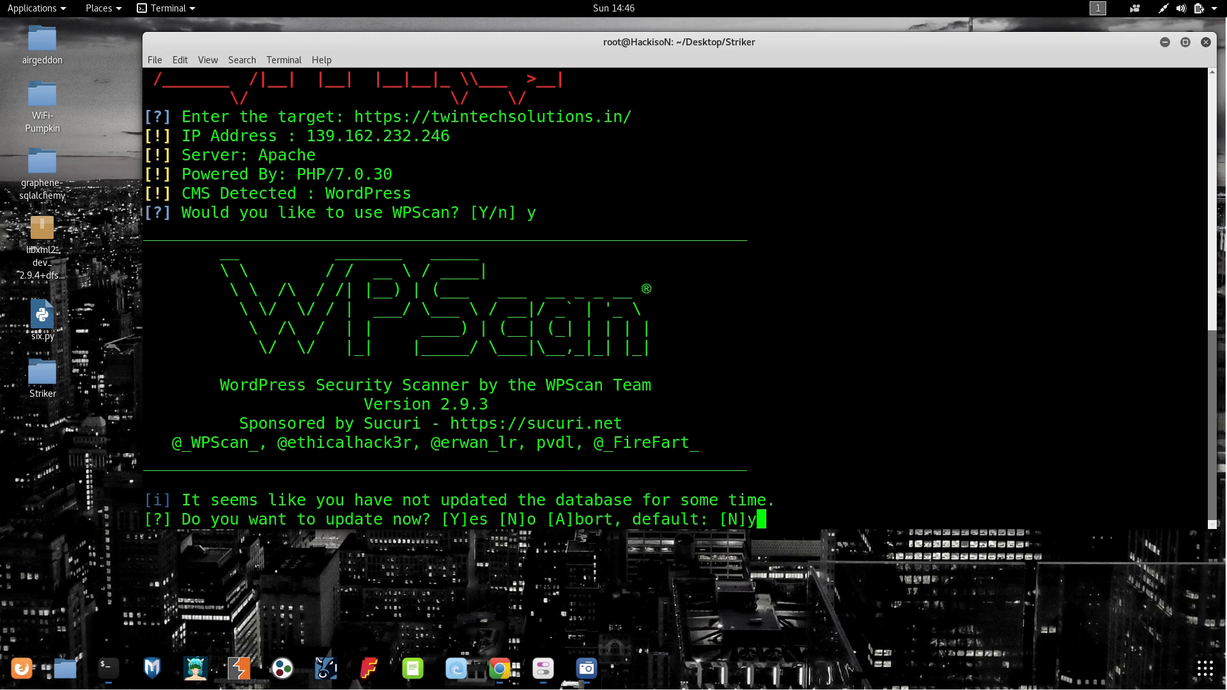
key(Return)
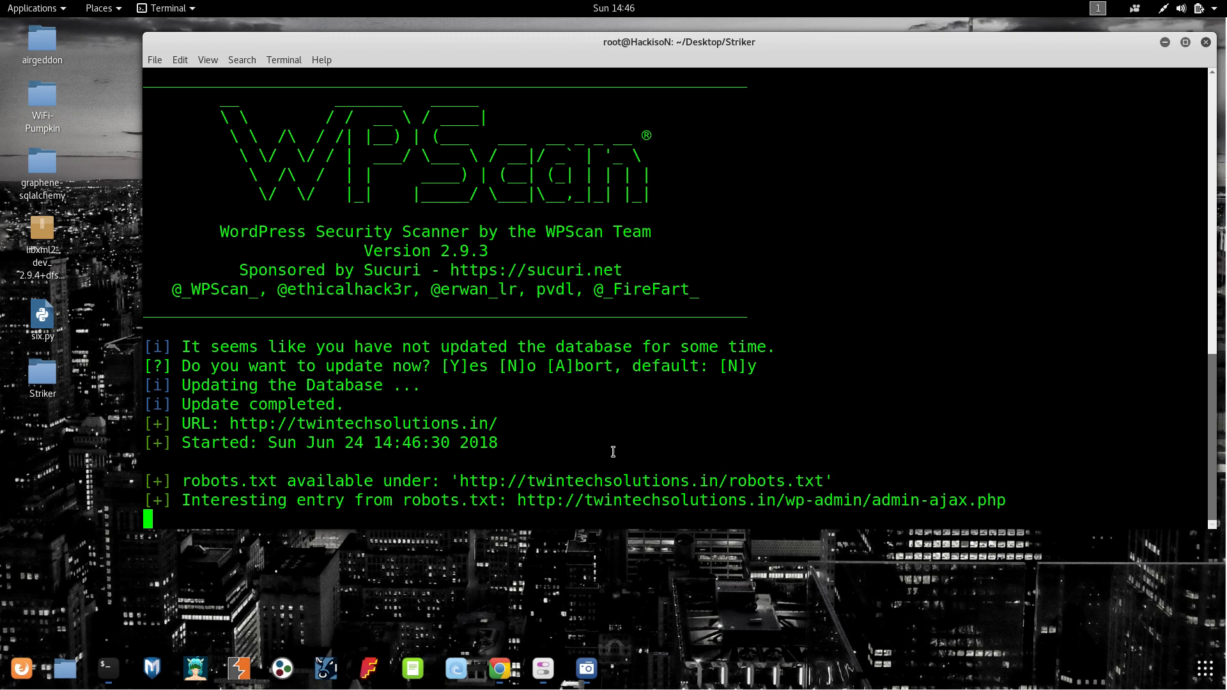
Follow WPScan output reporting WordPress 4.9.6, the bostan theme and contact-form-7, cookie-notice, jetpack plugins
scroll(down, 3)
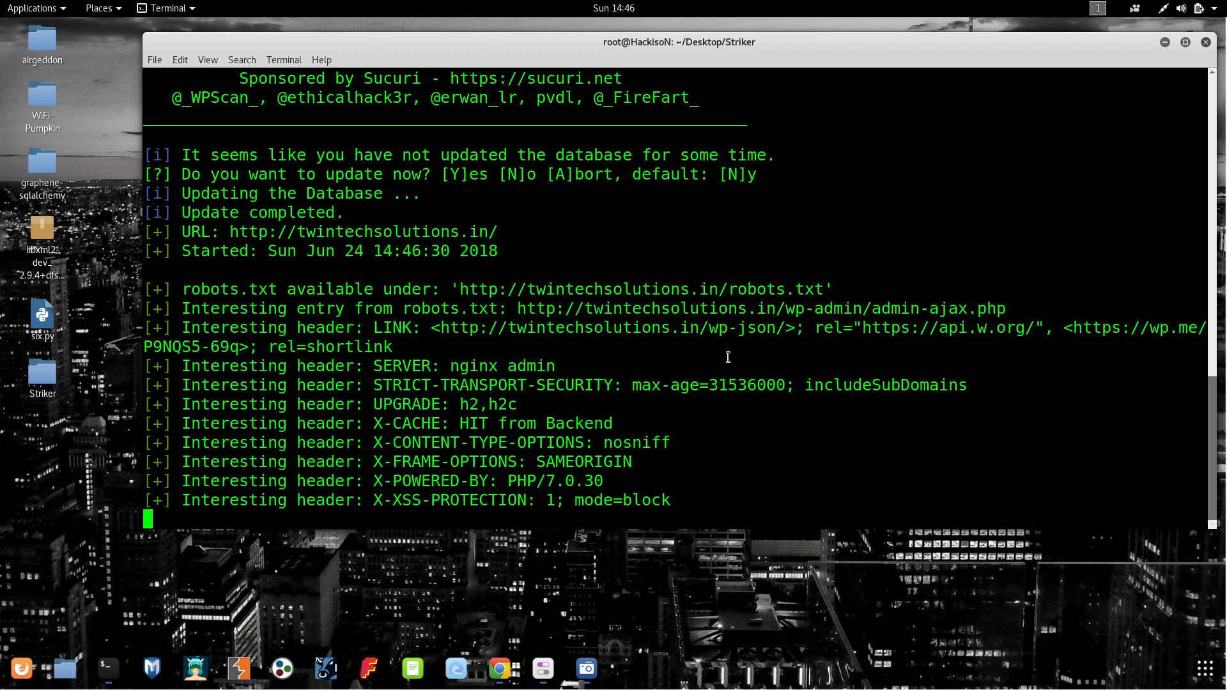
mouse_move(748, 391)
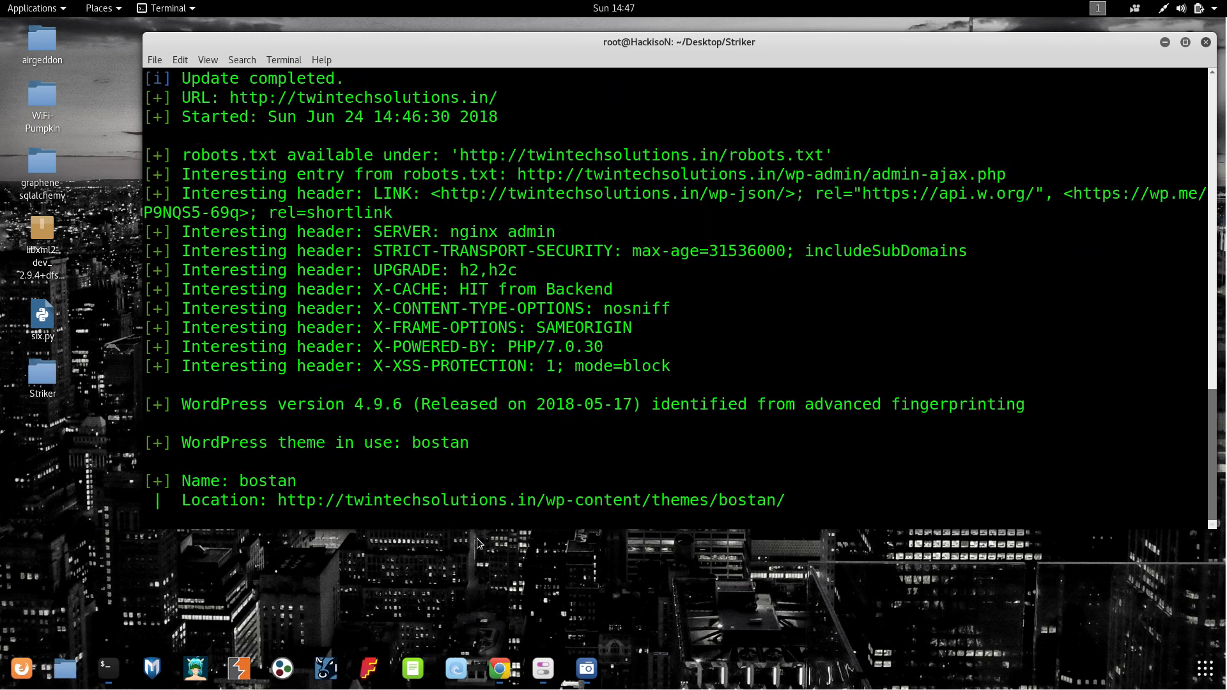
mouse_move(412, 560)
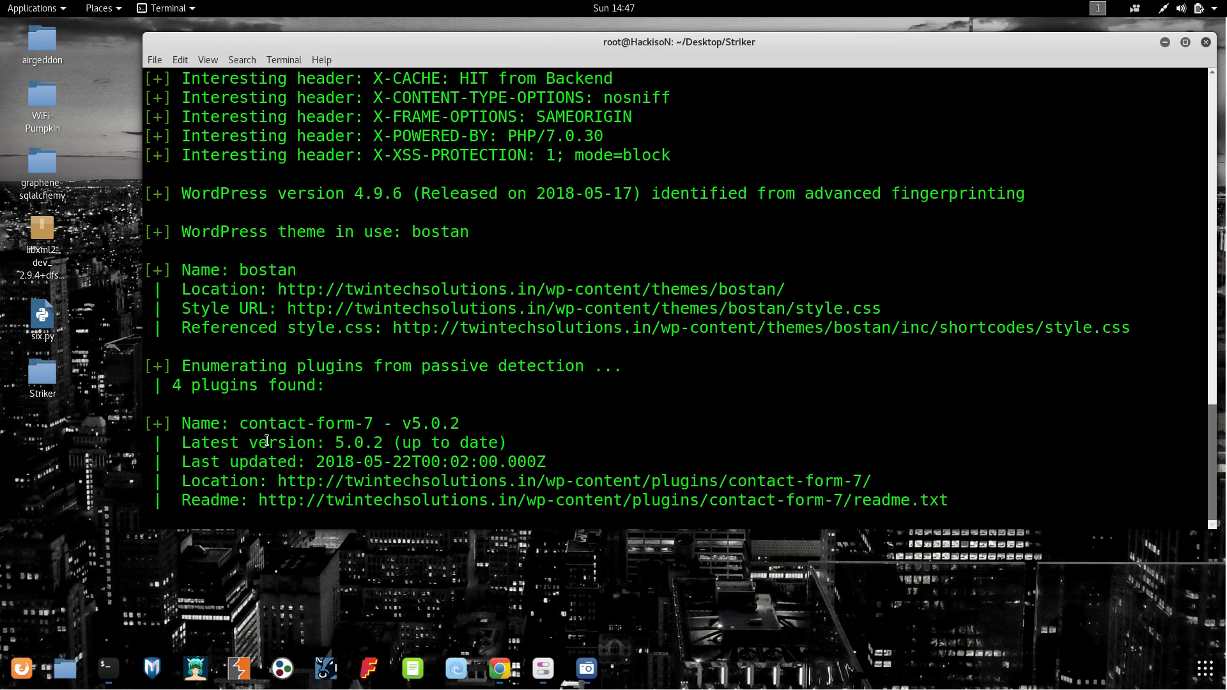
scroll(down, 3)
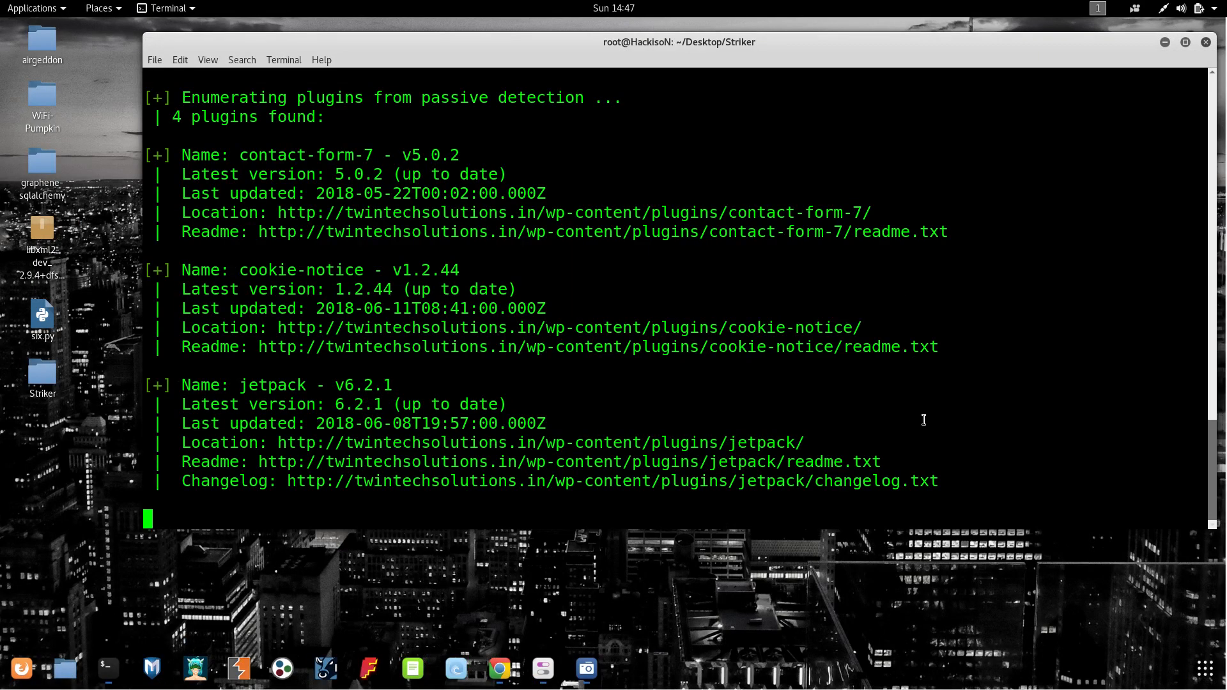
Scroll through whois, ports and DNS output to the virtual hosts list on 139.162.232.246 and final prompt
scroll(down, 3)
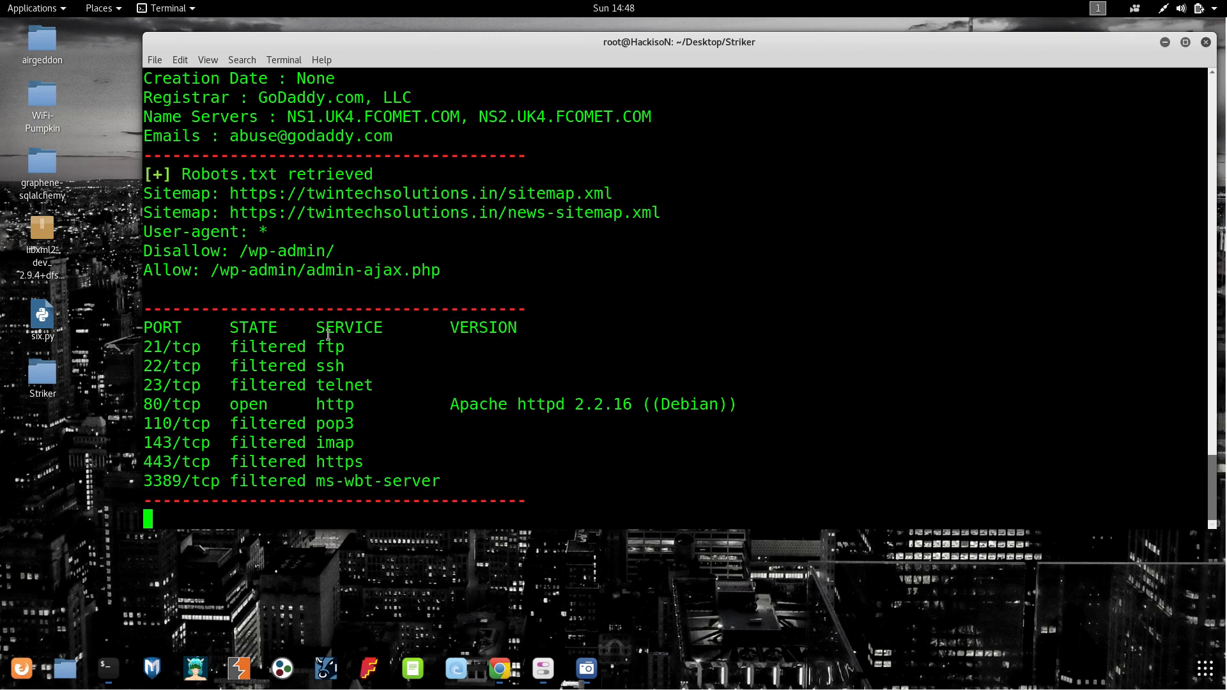
mouse_move(256, 424)
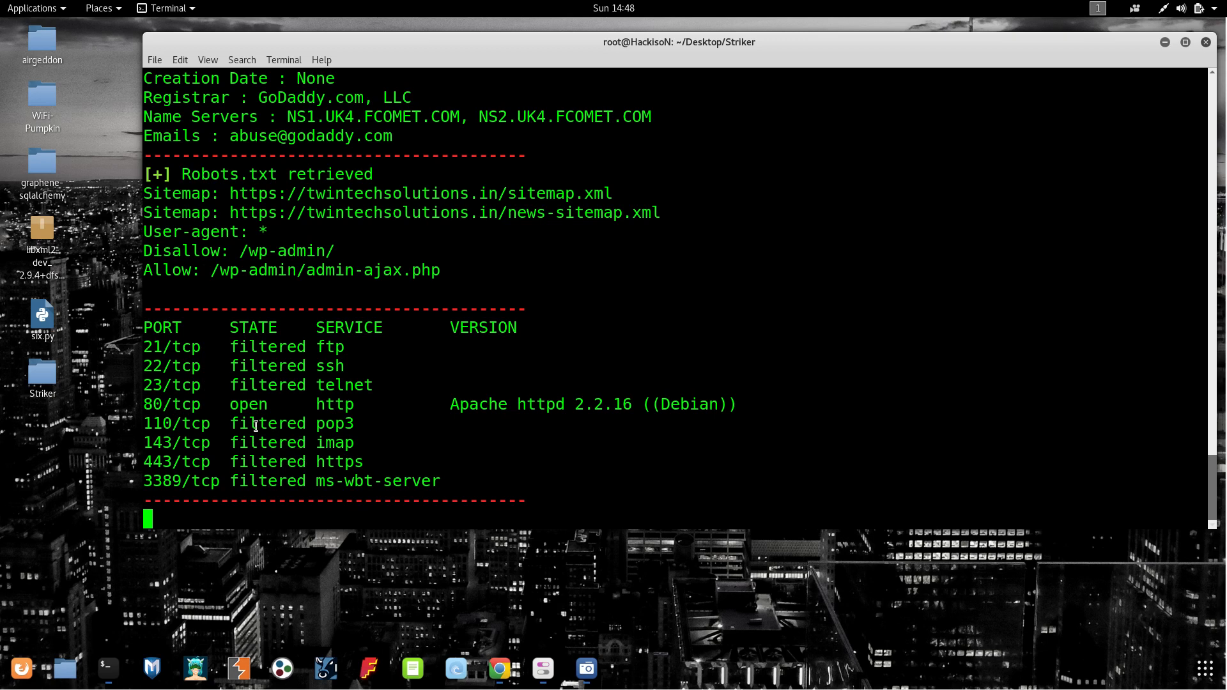
scroll(down, 3)
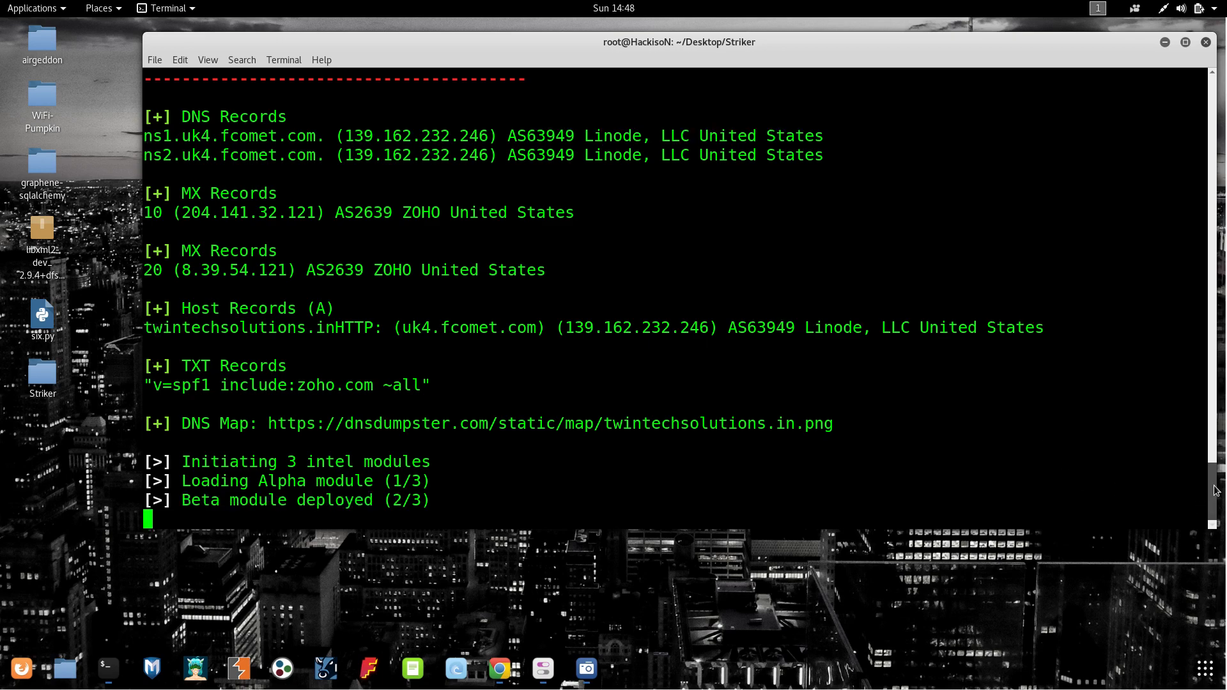
scroll(down, 3)
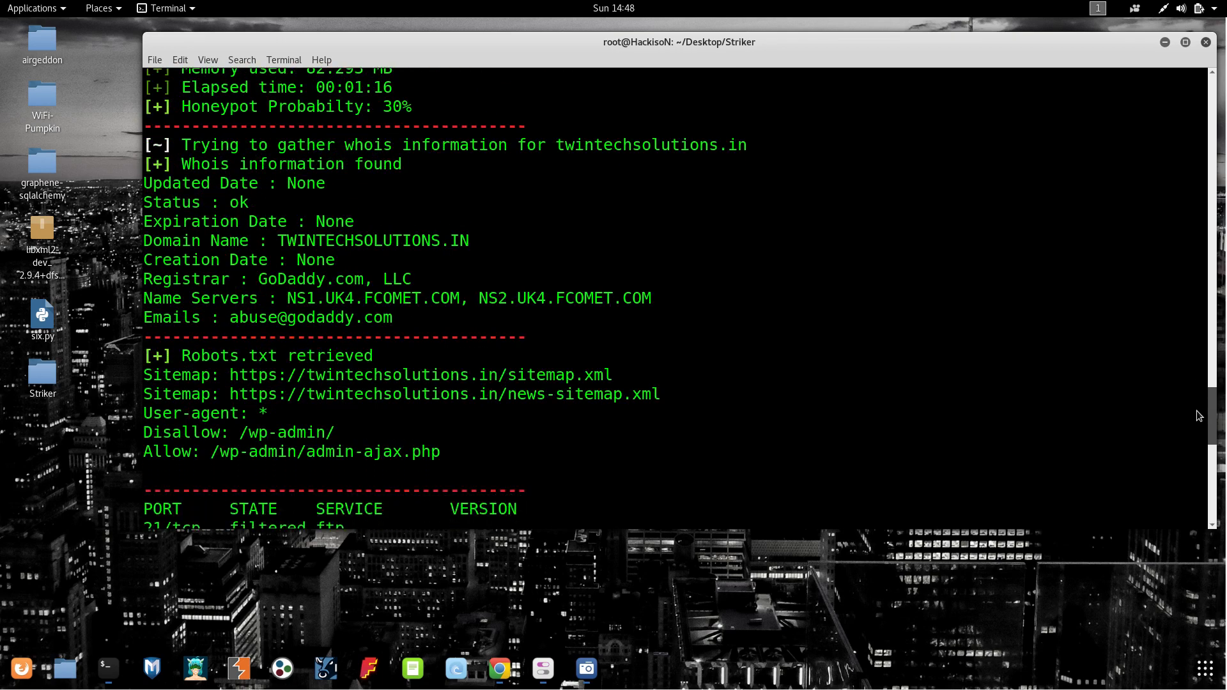
scroll(down, 3)
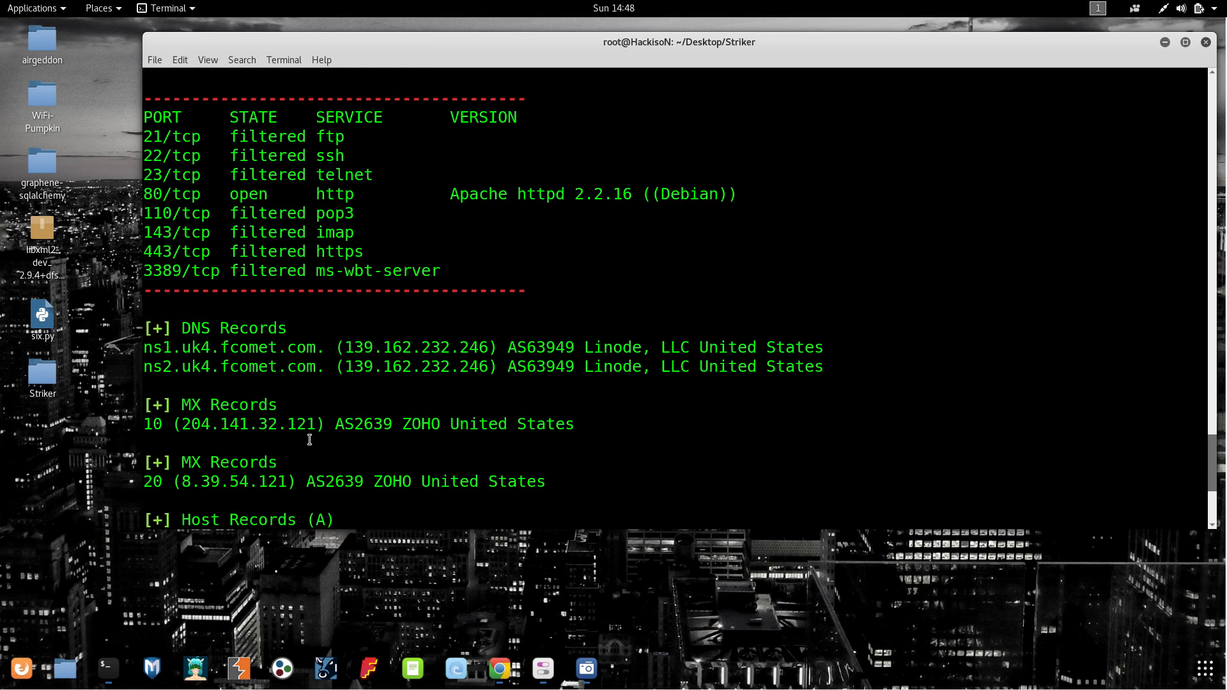
mouse_move(452, 431)
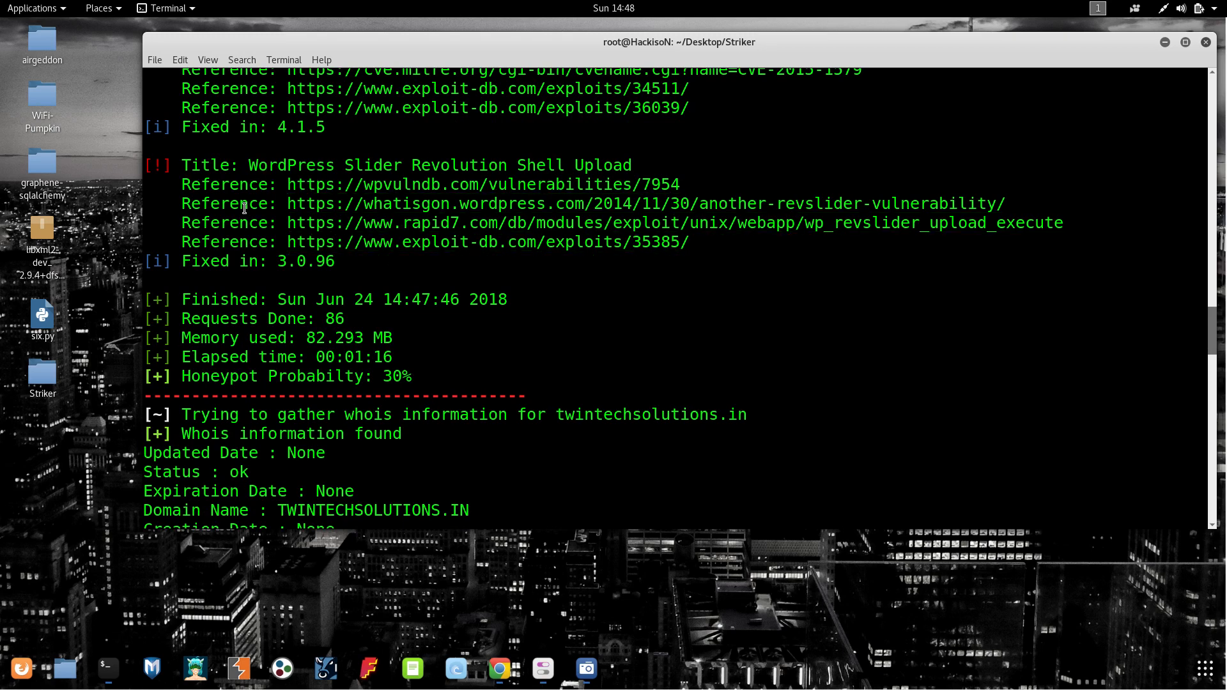
mouse_move(290, 278)
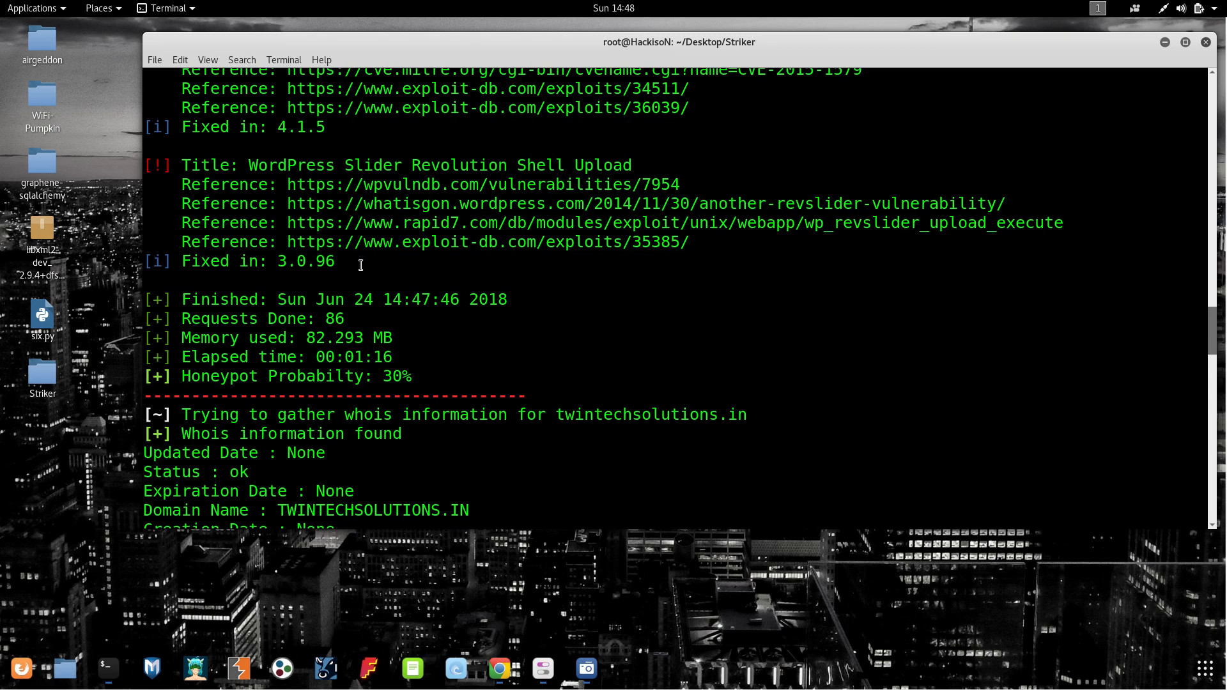
mouse_move(465, 172)
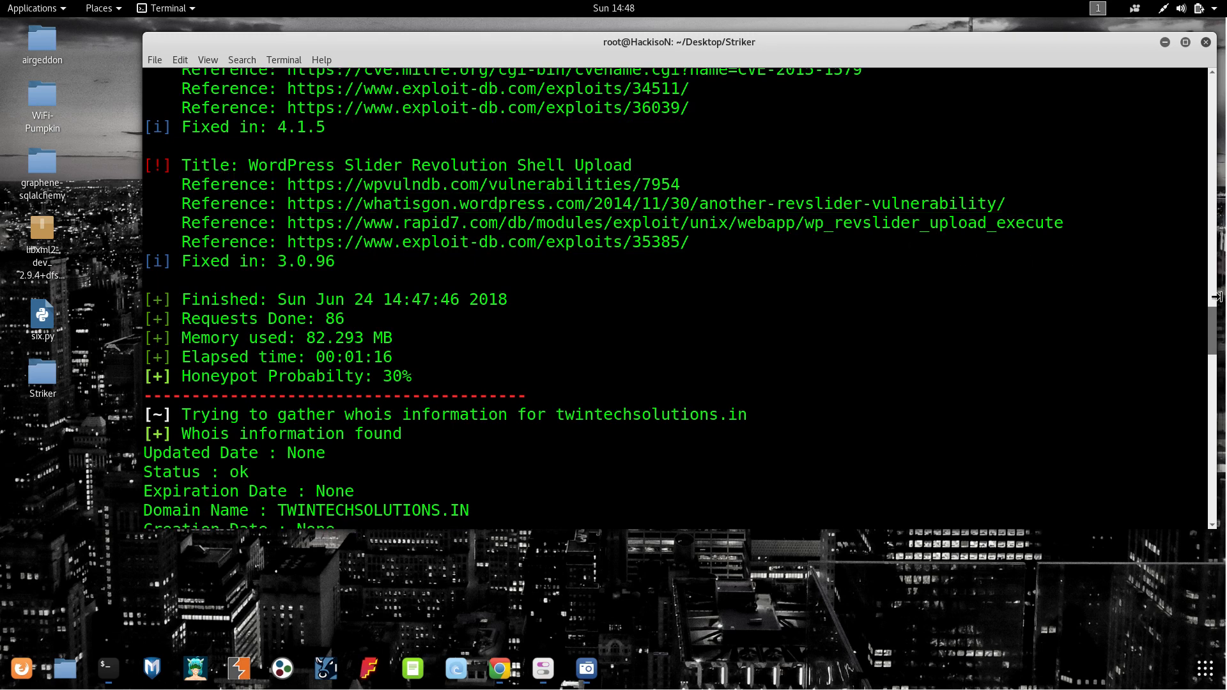
scroll(down, 3)
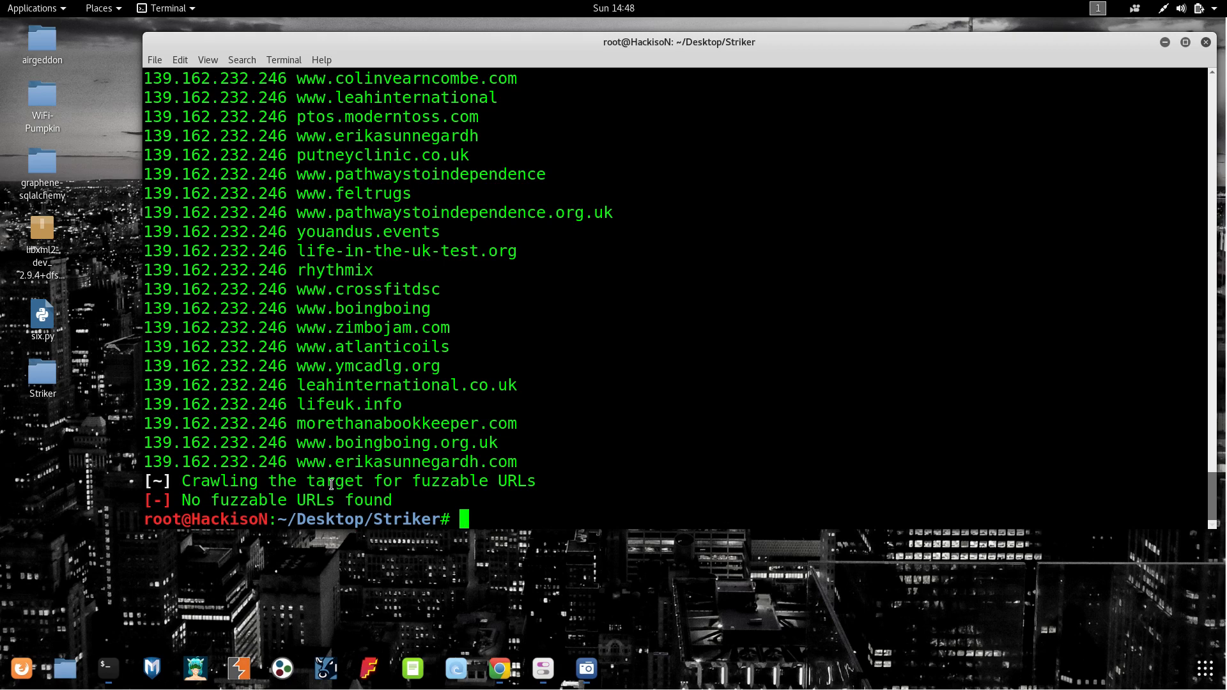
mouse_move(1176, 518)
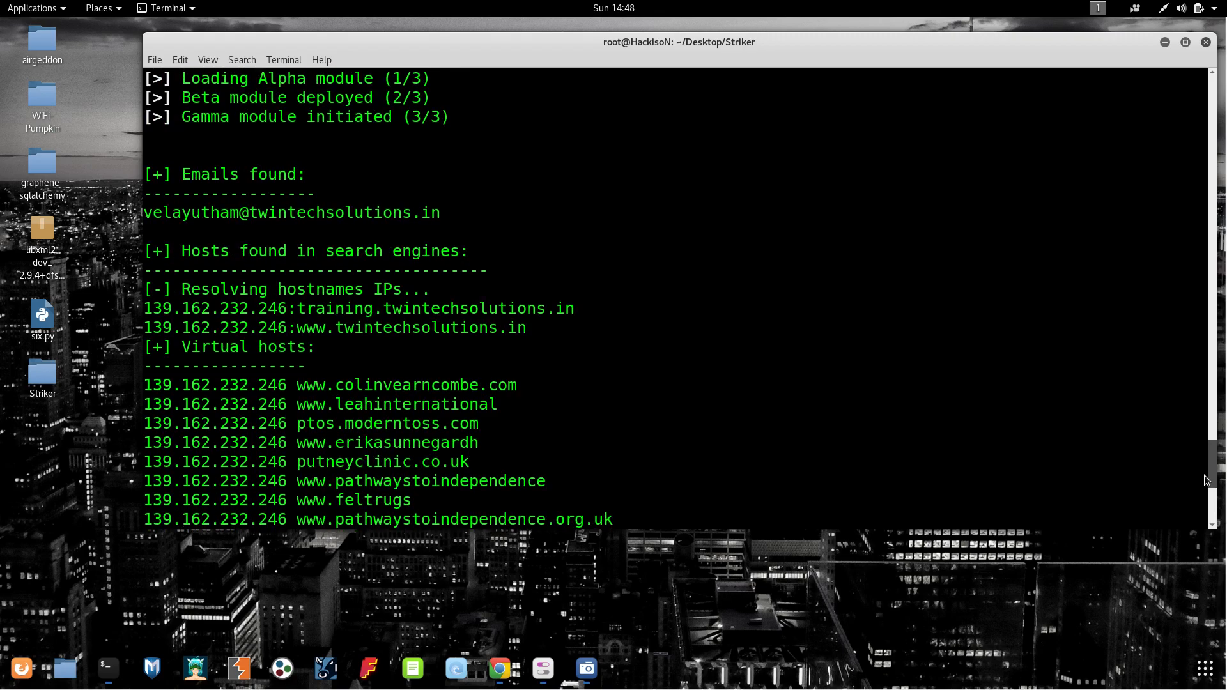
scroll(down, 3)
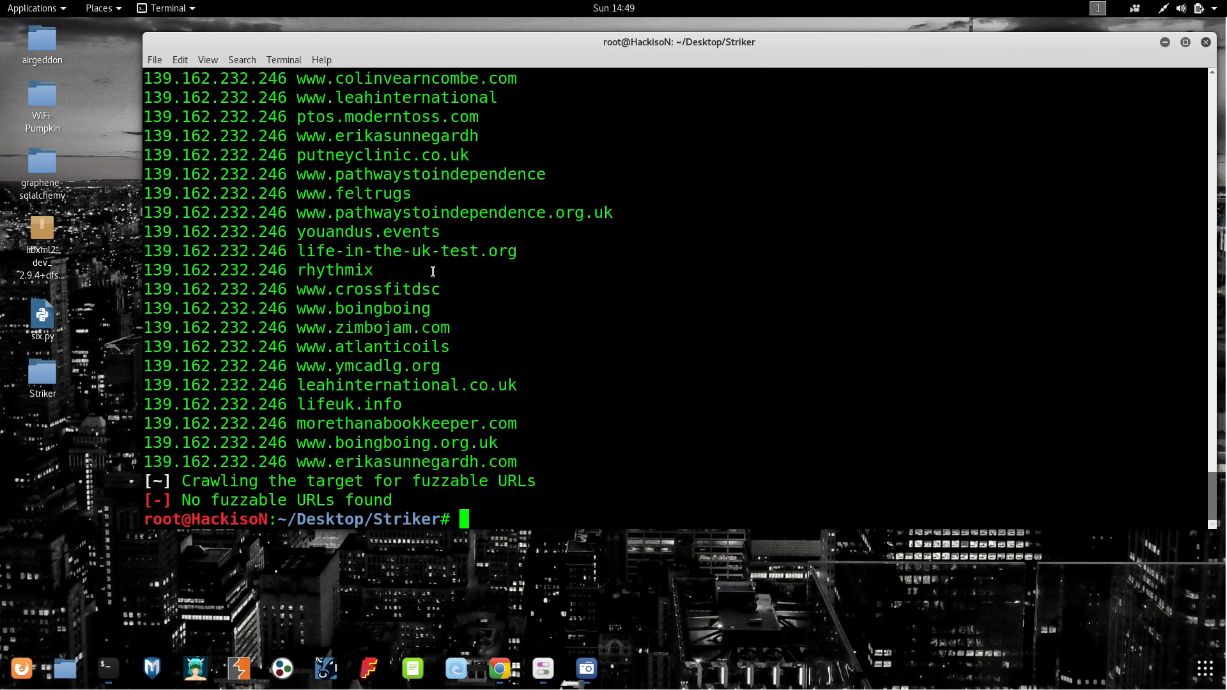
mouse_move(563, 375)
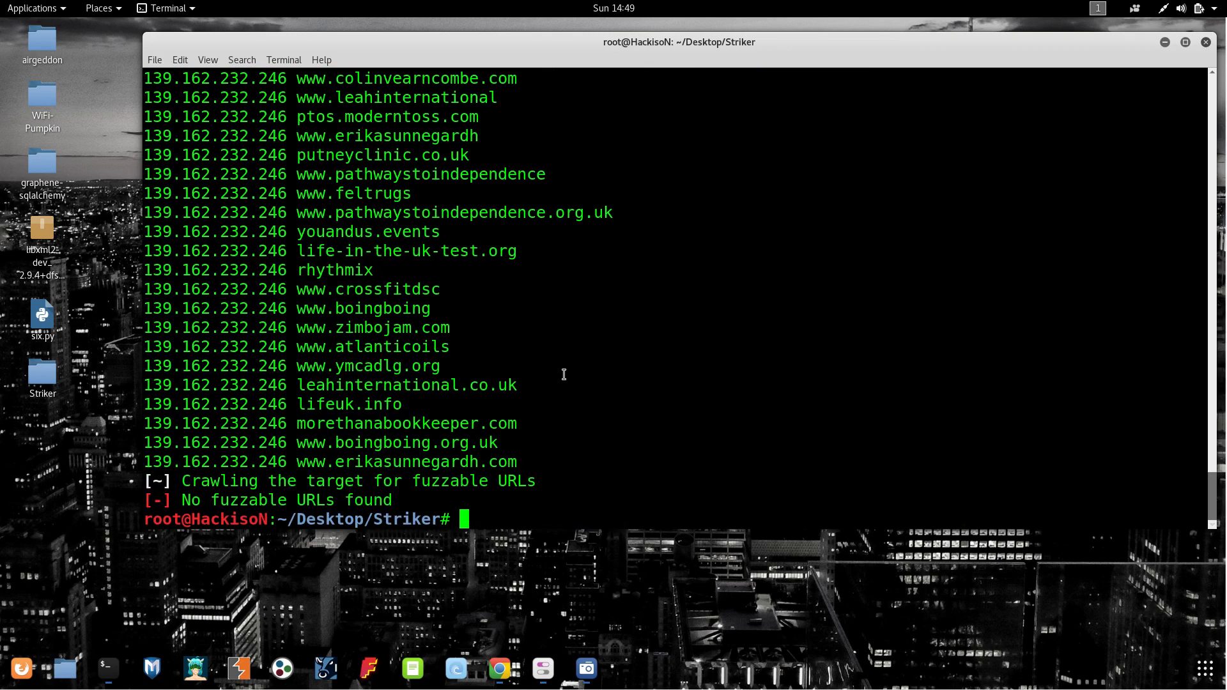
mouse_move(465, 521)
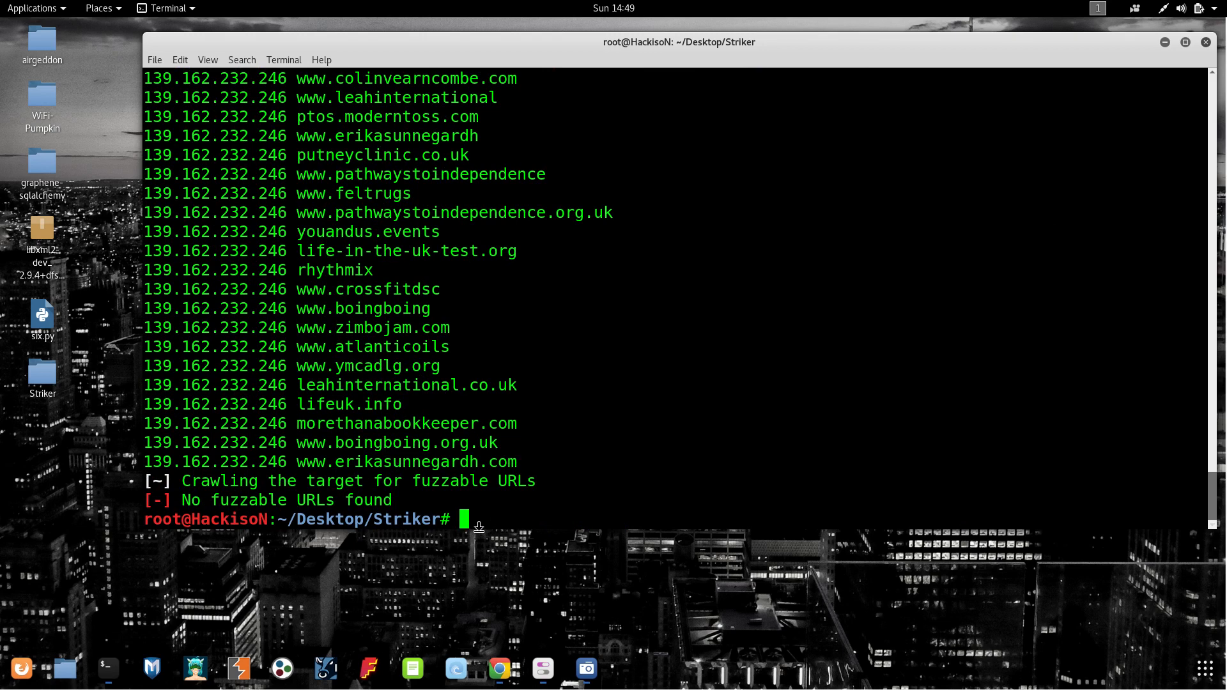
mouse_move(464, 395)
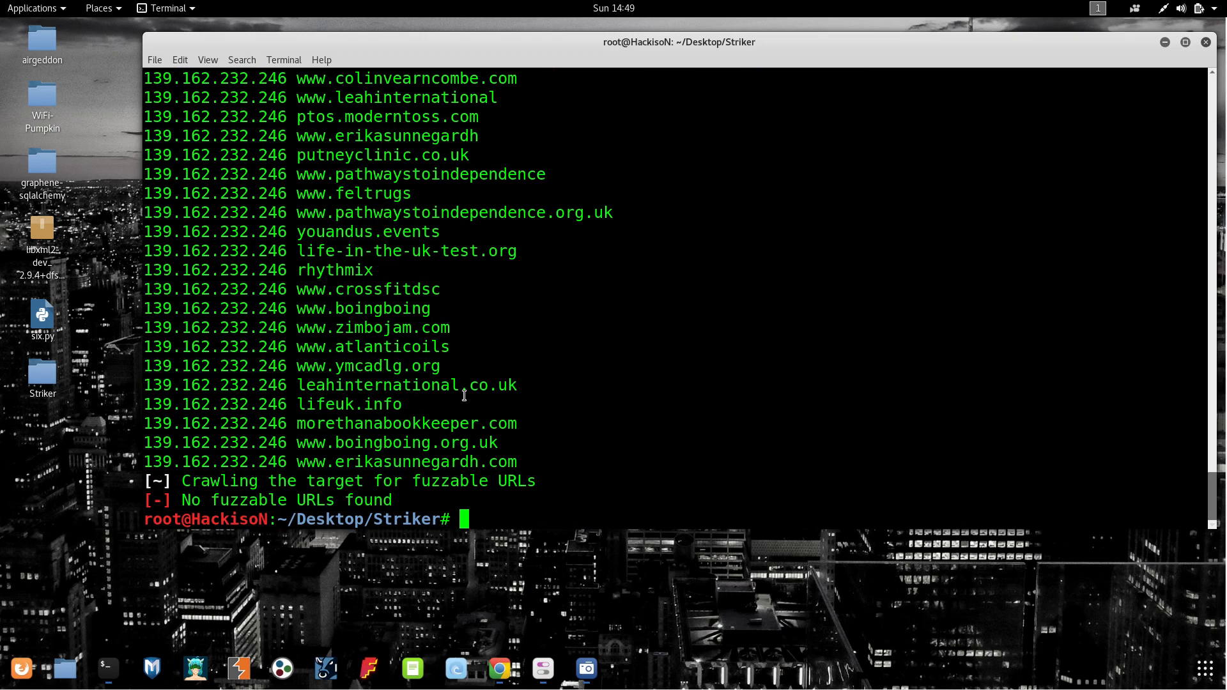
mouse_move(649, 400)
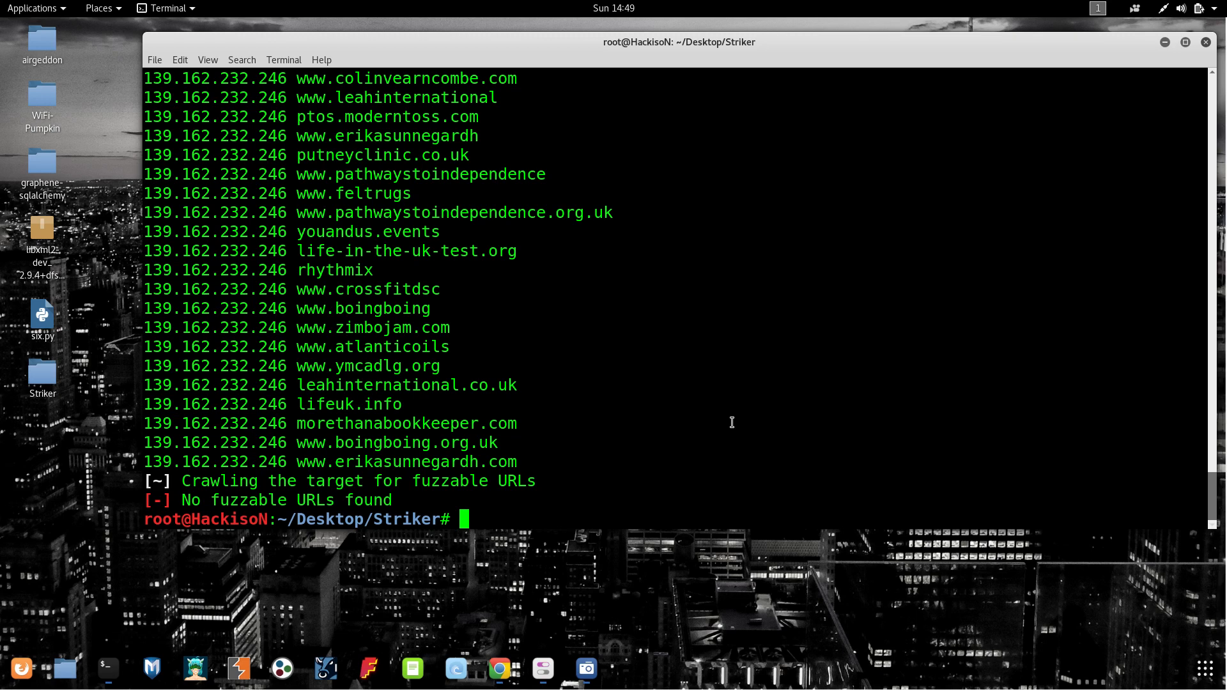
mouse_move(645, 460)
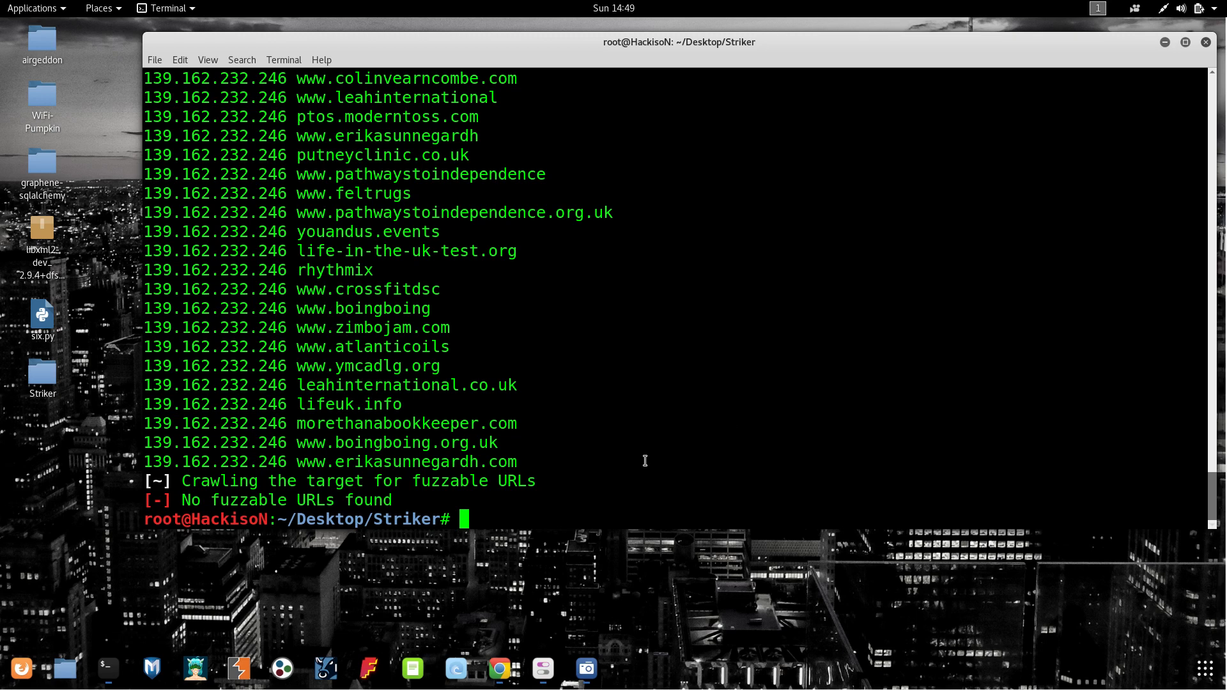
mouse_move(617, 460)
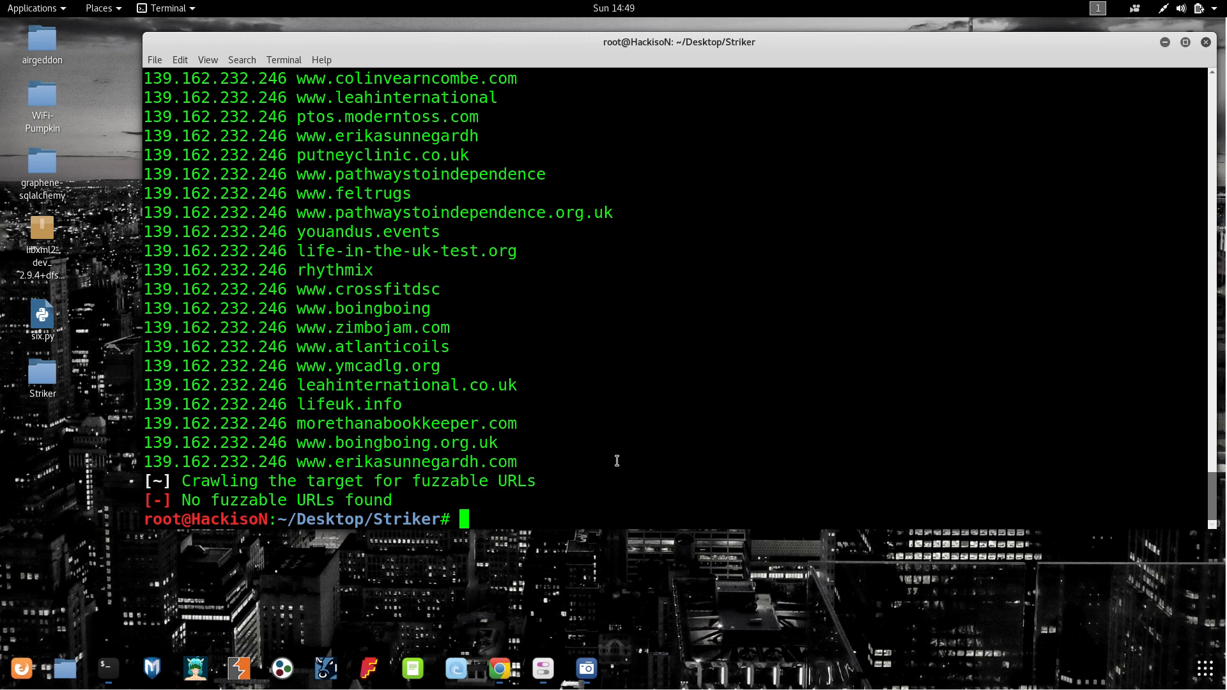
mouse_move(635, 411)
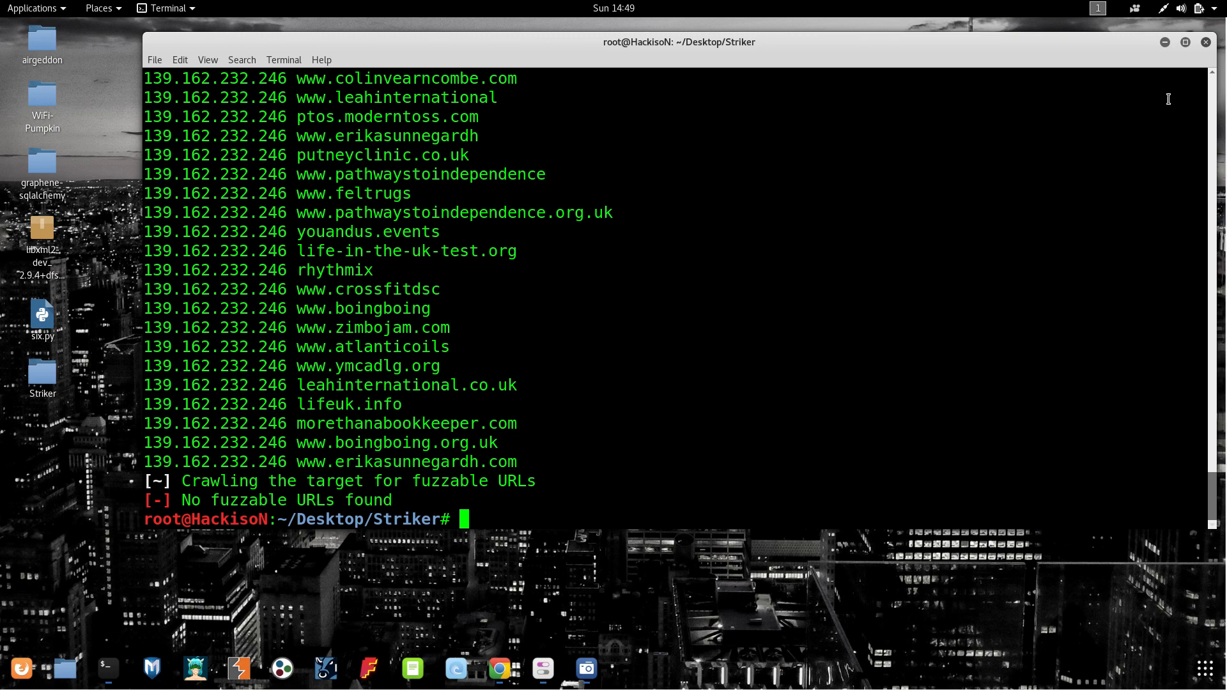
mouse_move(1166, 49)
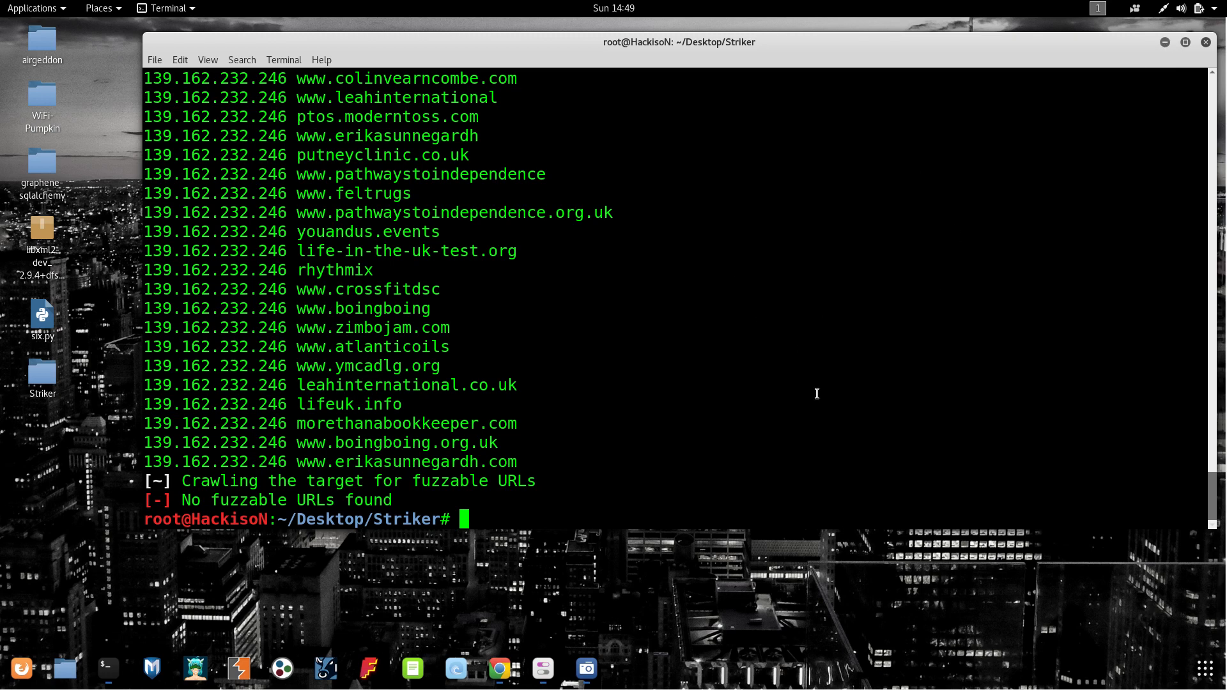
mouse_move(191, 415)
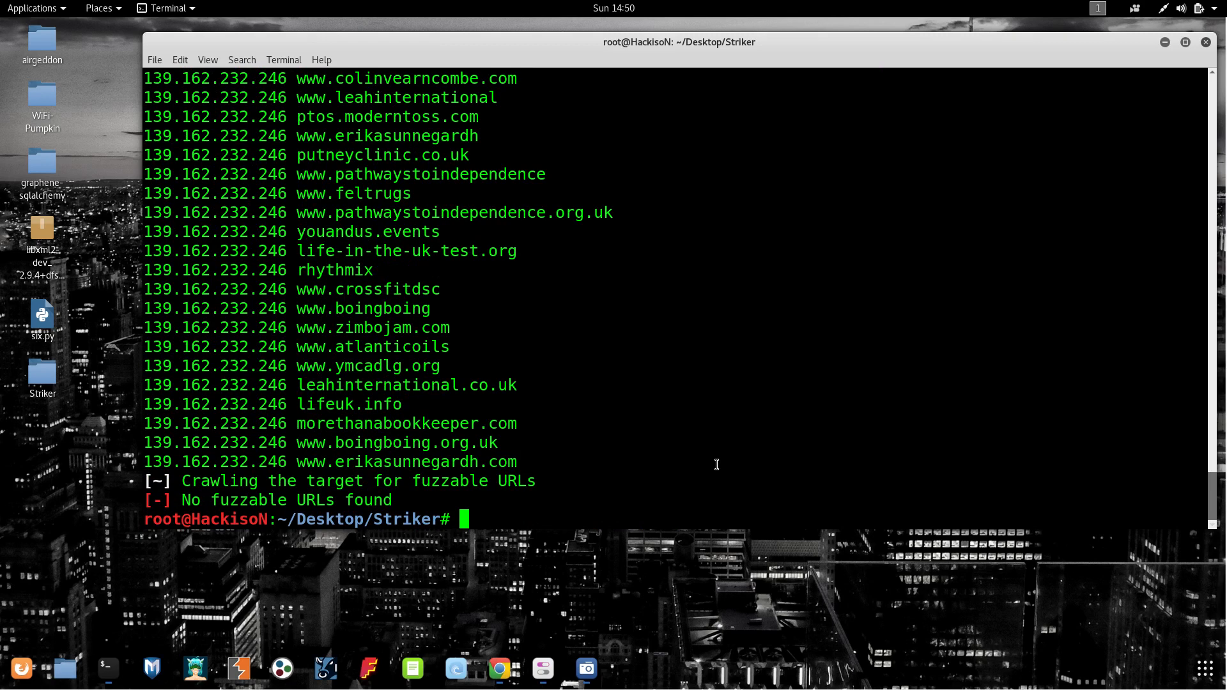
mouse_move(674, 264)
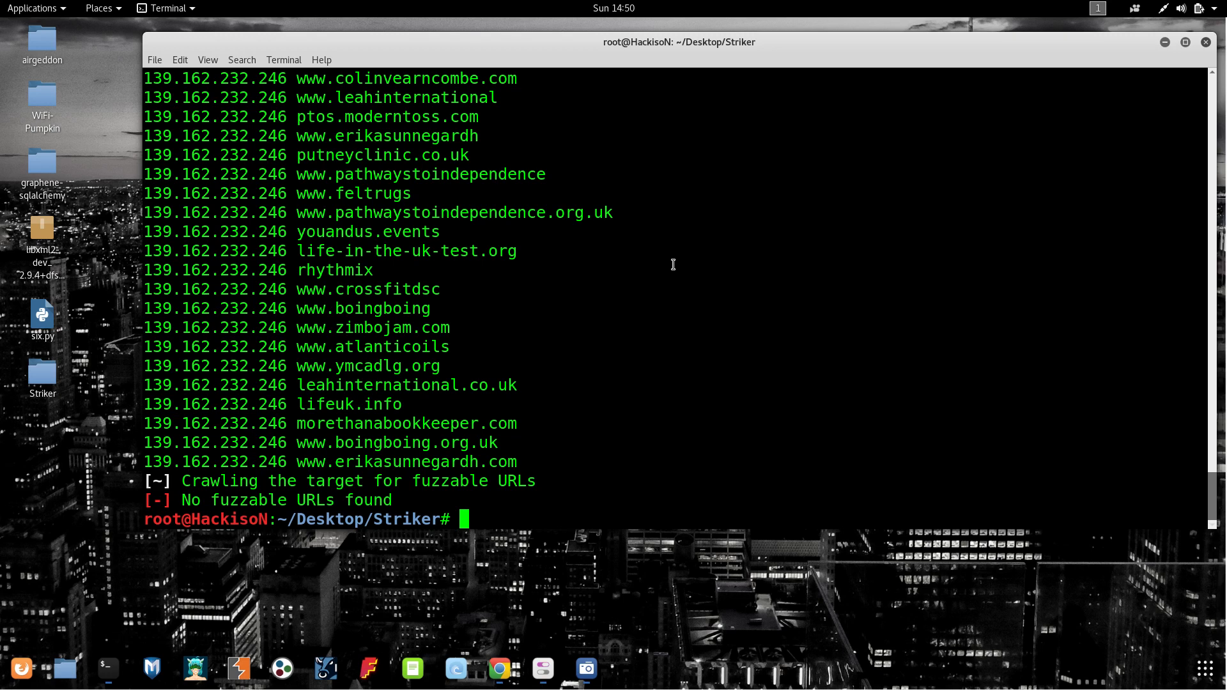
mouse_move(870, 258)
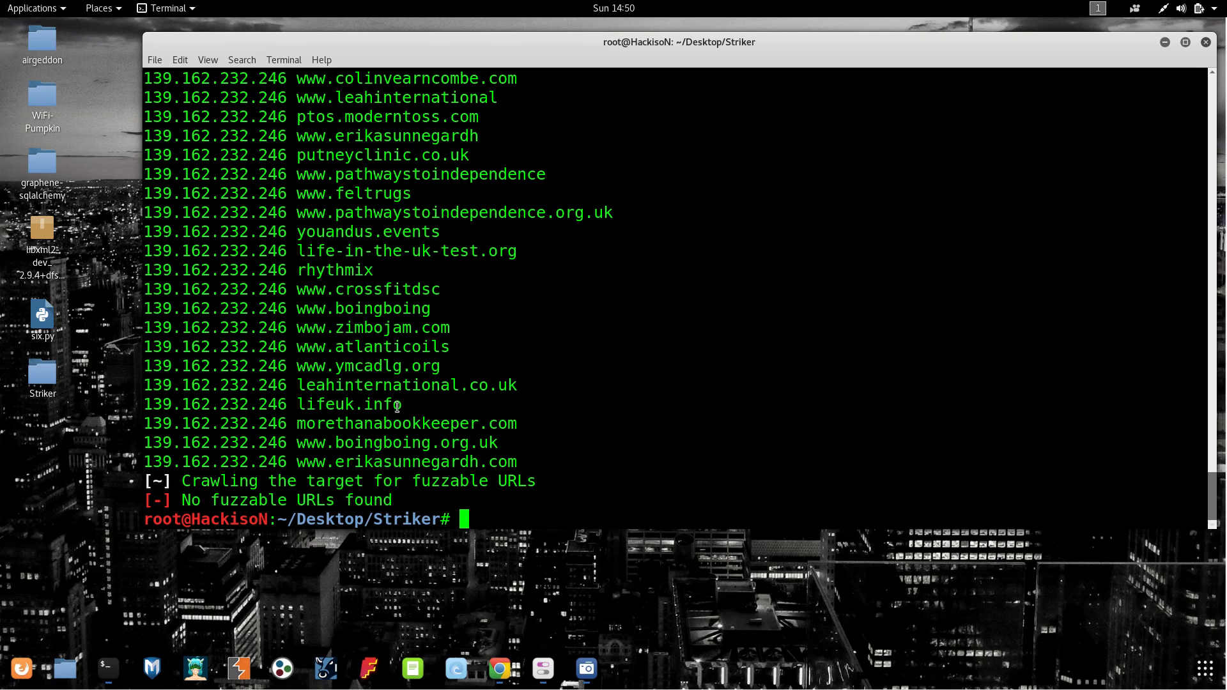
mouse_move(1162, 44)
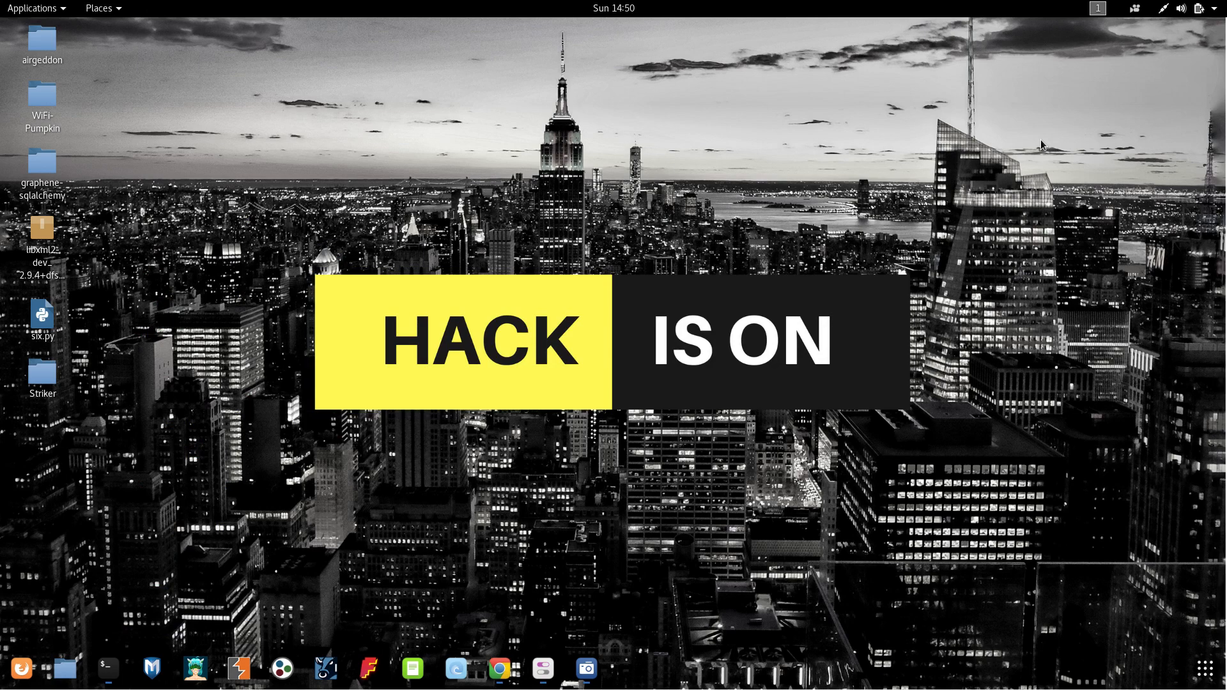
mouse_move(500, 598)
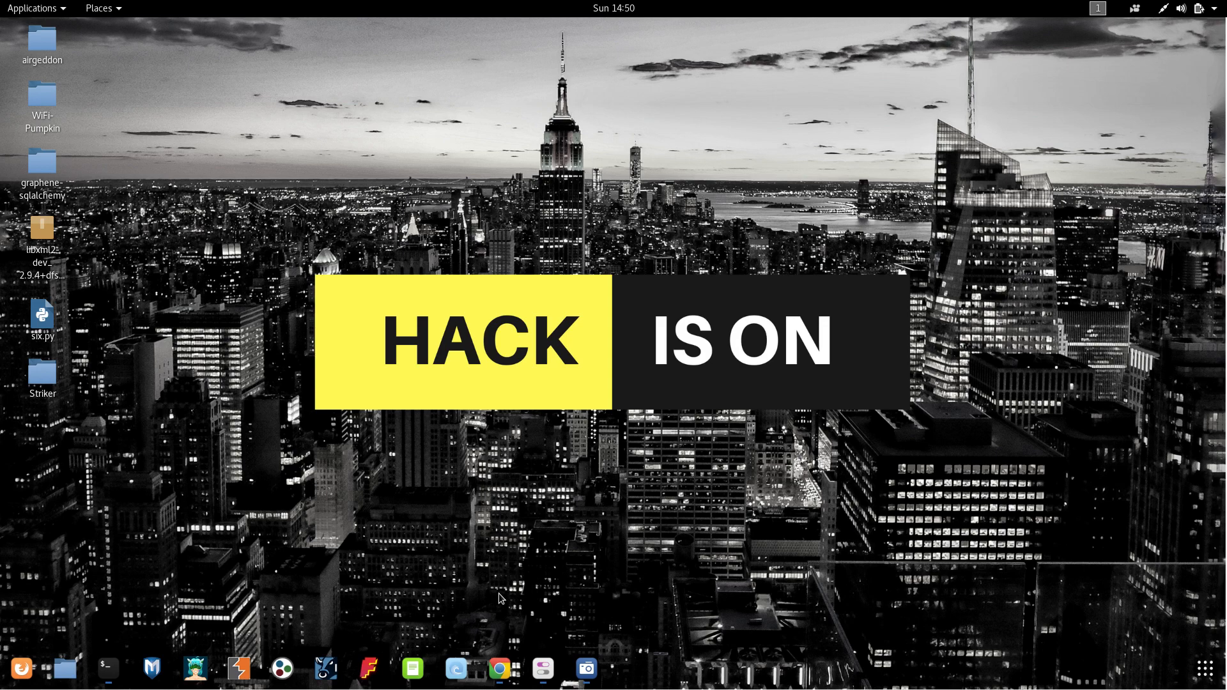
mouse_move(501, 658)
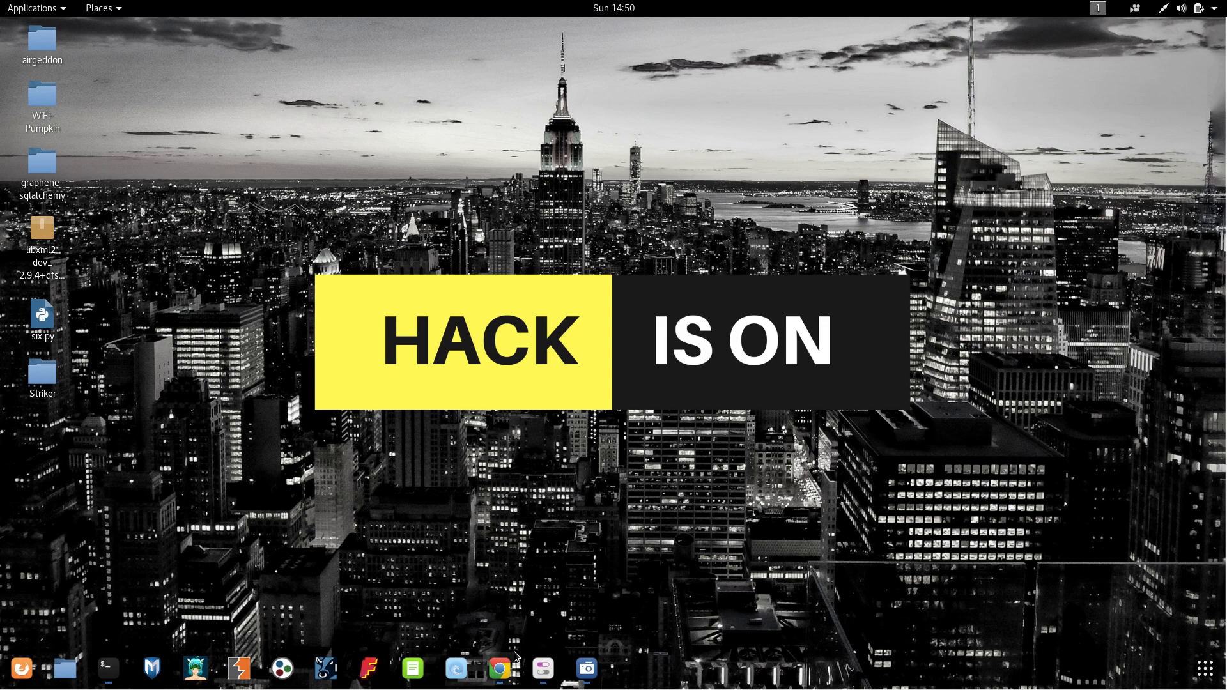
mouse_move(583, 535)
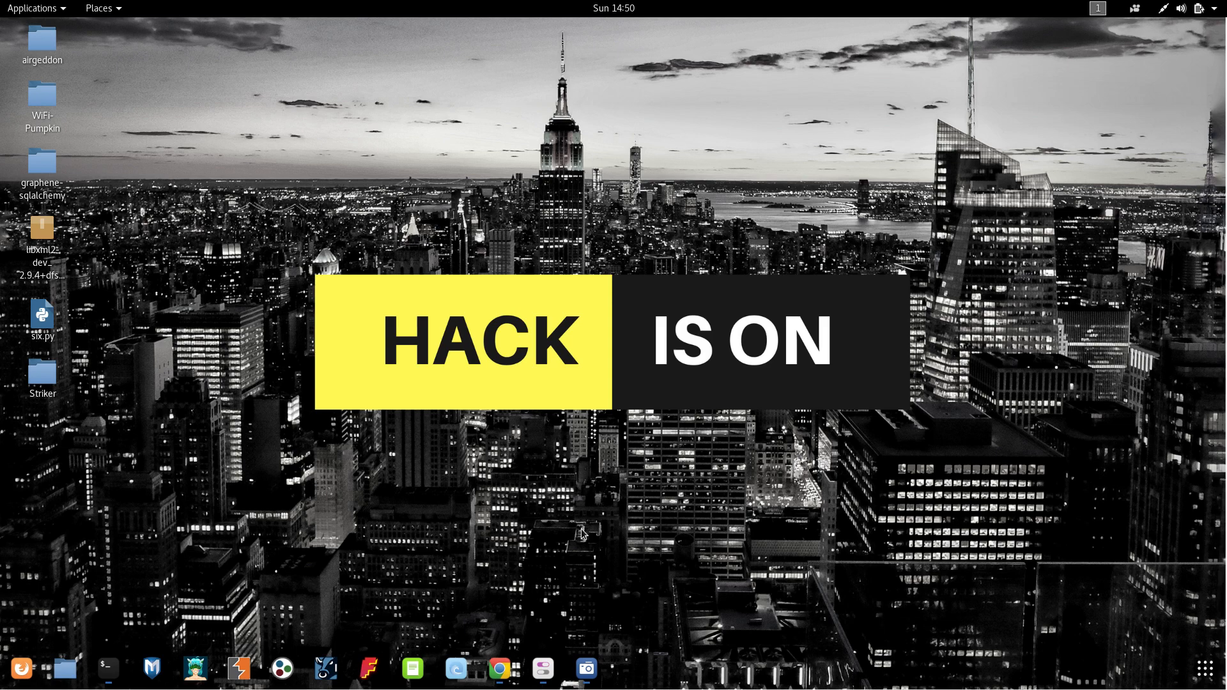